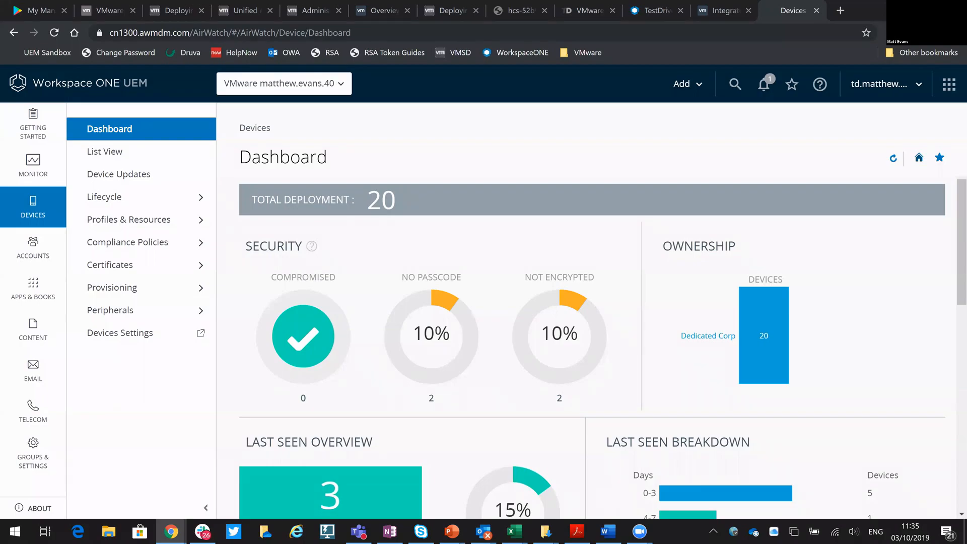
pyautogui.moveTo(548, 128)
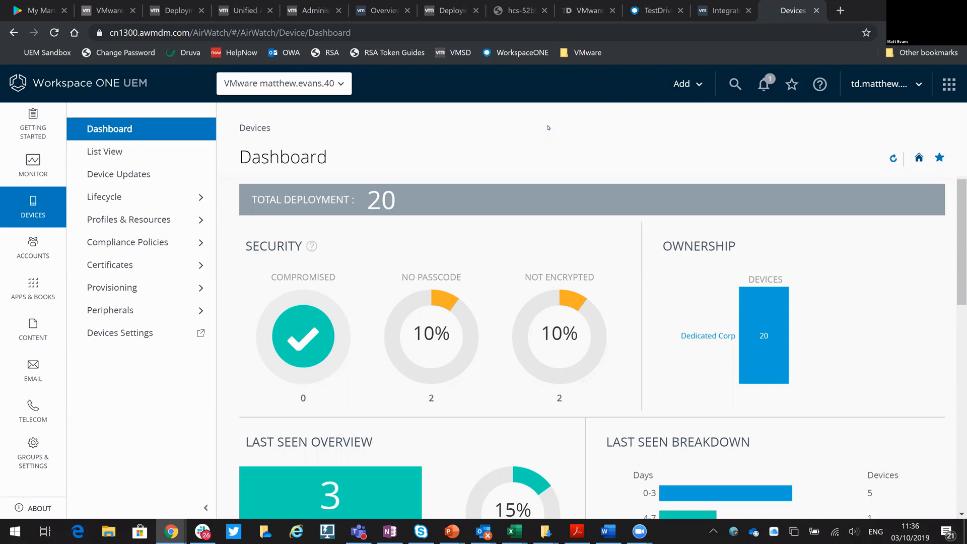
pyautogui.moveTo(109, 309)
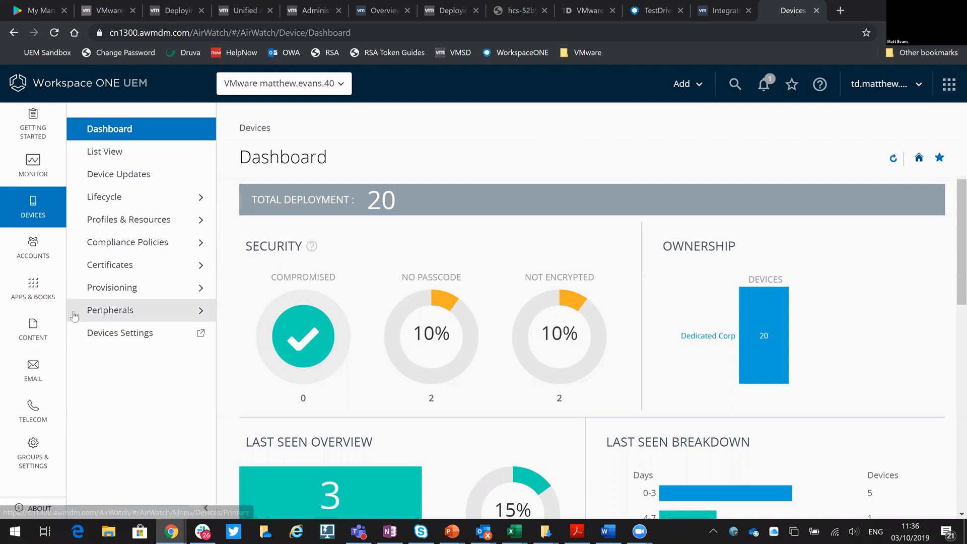
# Navigate to Apps & Books > Applications > Native applications list.
pyautogui.click(33, 288)
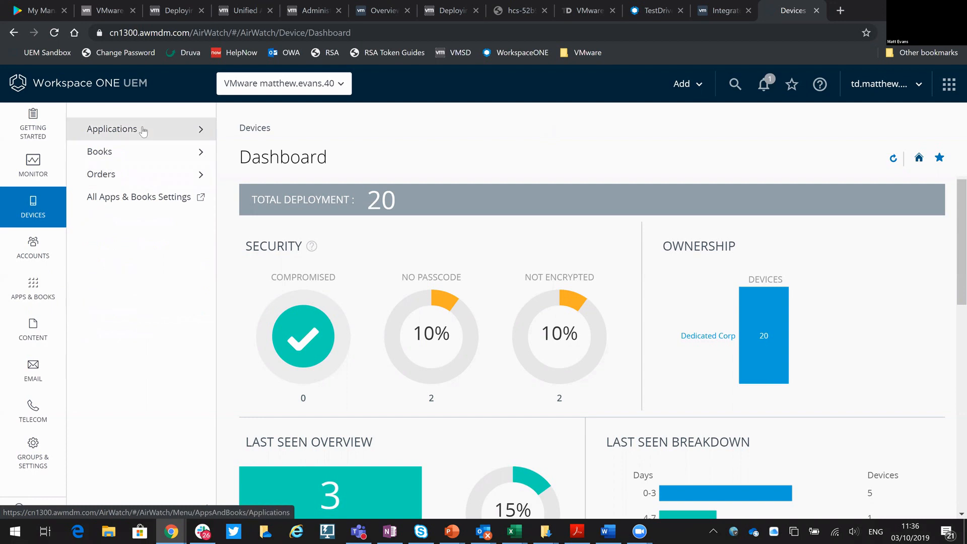
pyautogui.click(112, 128)
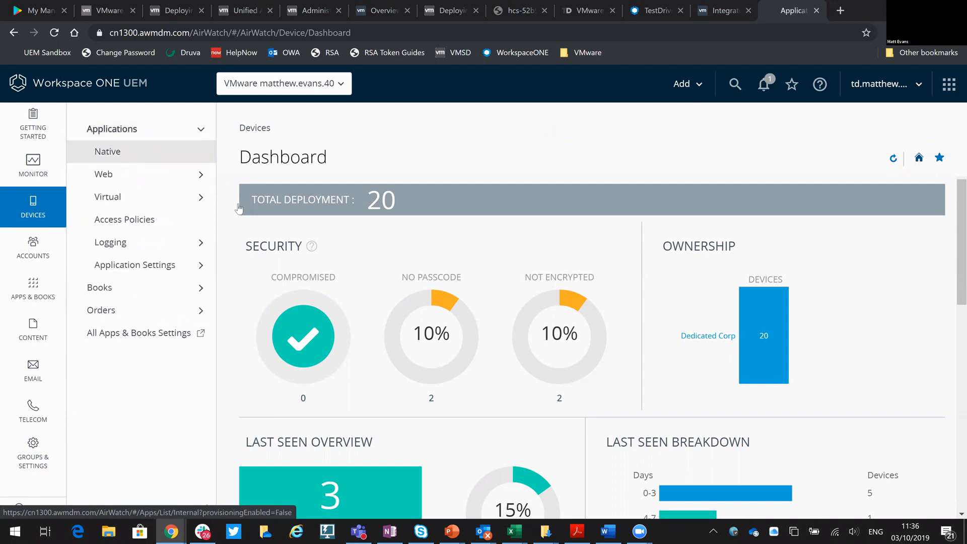
pyautogui.click(107, 151)
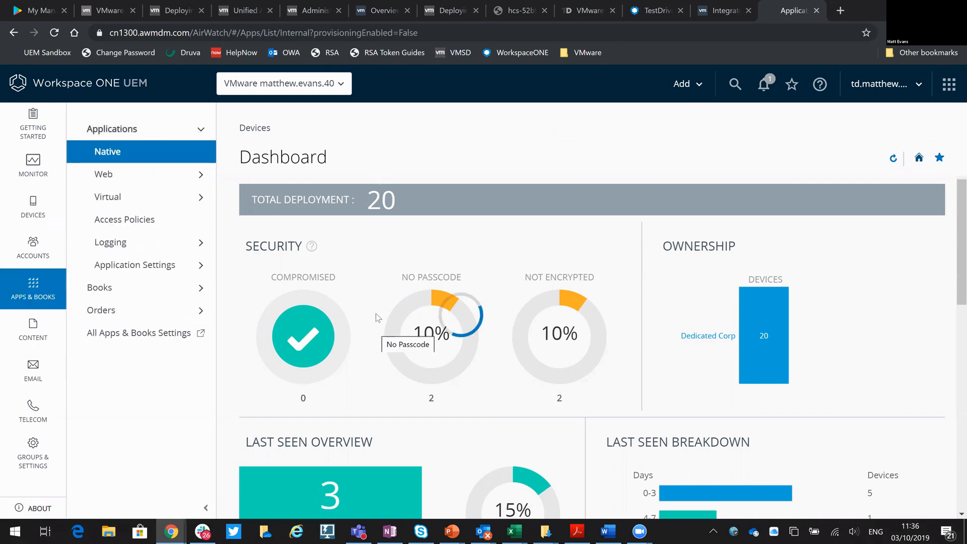
pyautogui.click(108, 151)
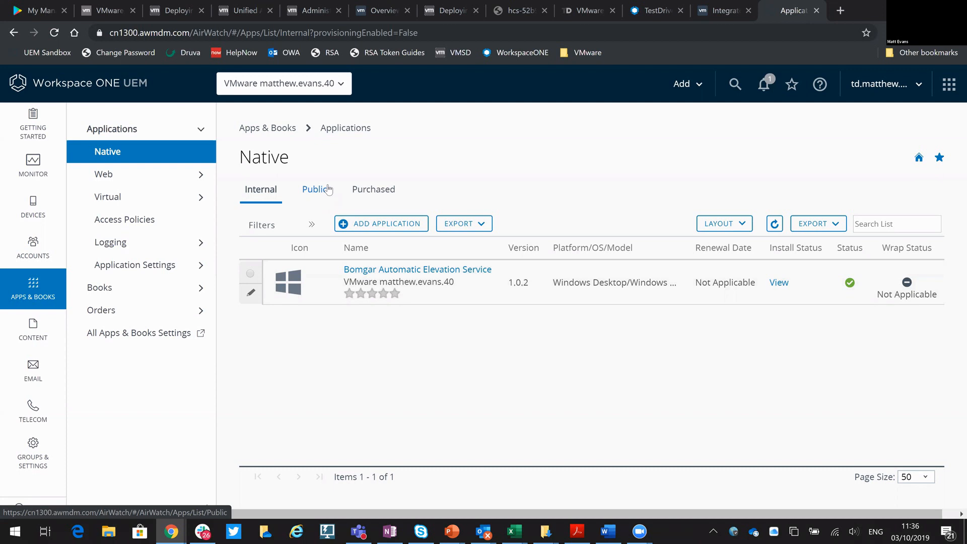
pyautogui.moveTo(331, 196)
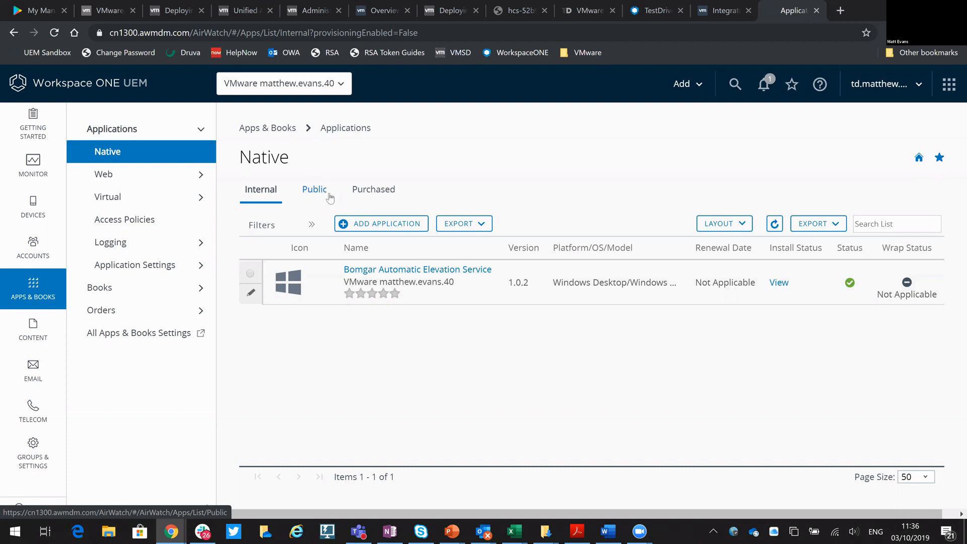
# Switch to the Public applications list and start adding a new application.
pyautogui.click(314, 189)
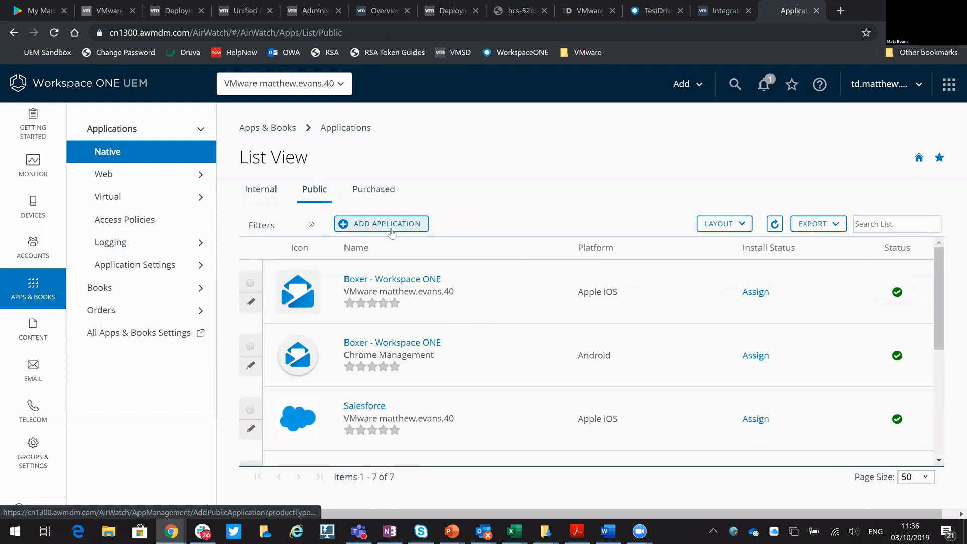
pyautogui.click(381, 224)
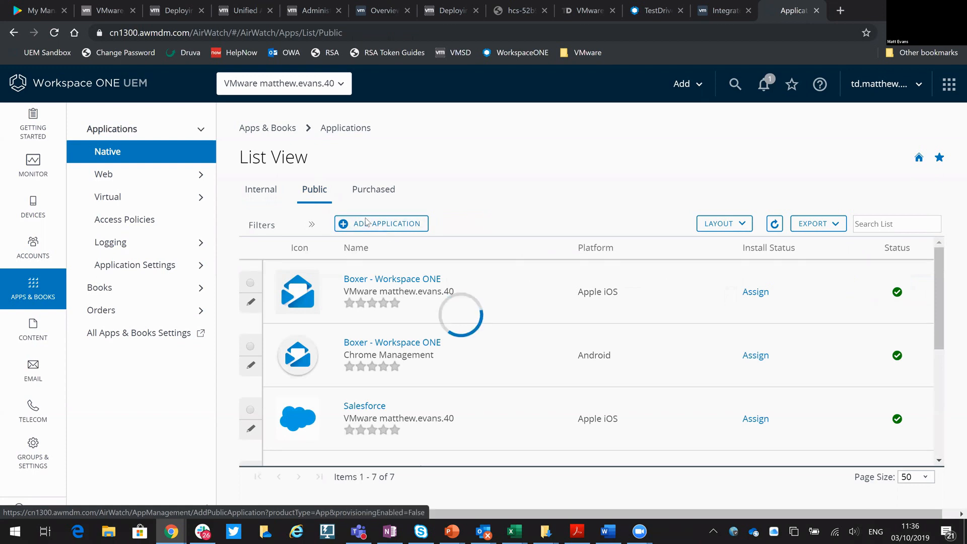
# Set the platform to Android, name the app 'anything', and load the managed Play Store search.
pyautogui.click(380, 223)
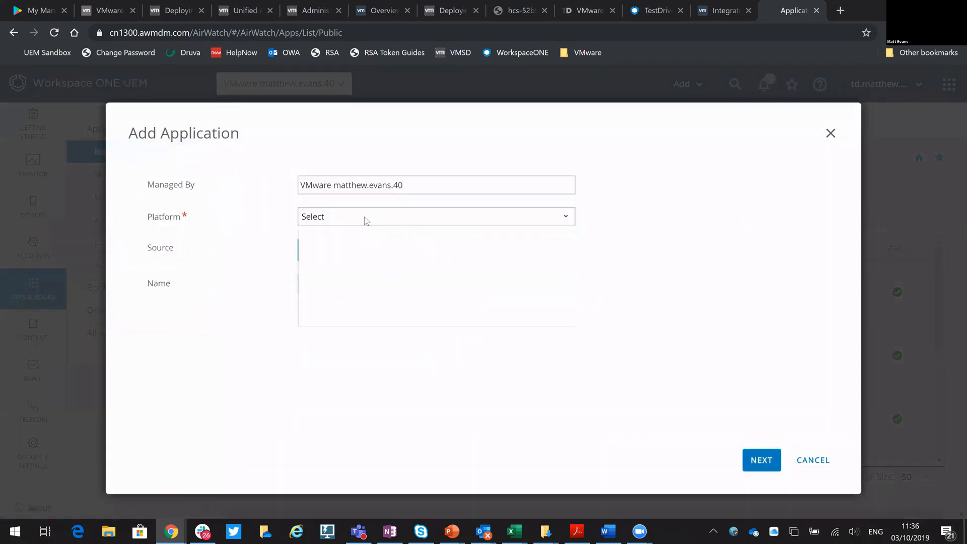
pyautogui.click(435, 215)
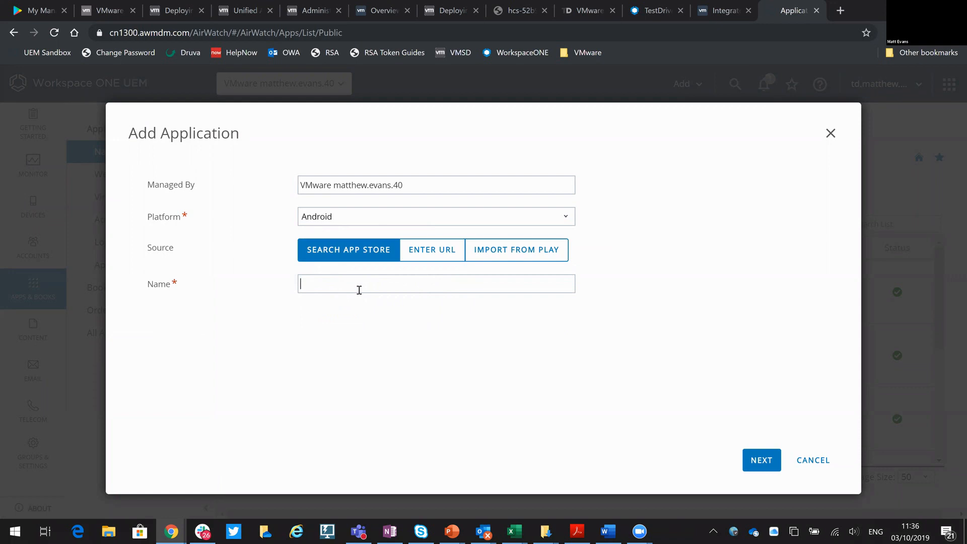
pyautogui.write('n')
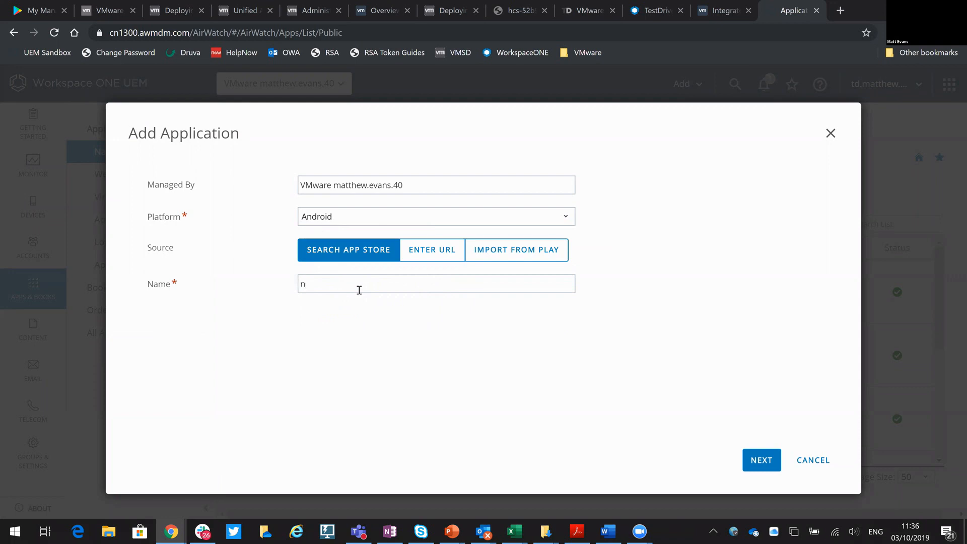
pyautogui.write('anything')
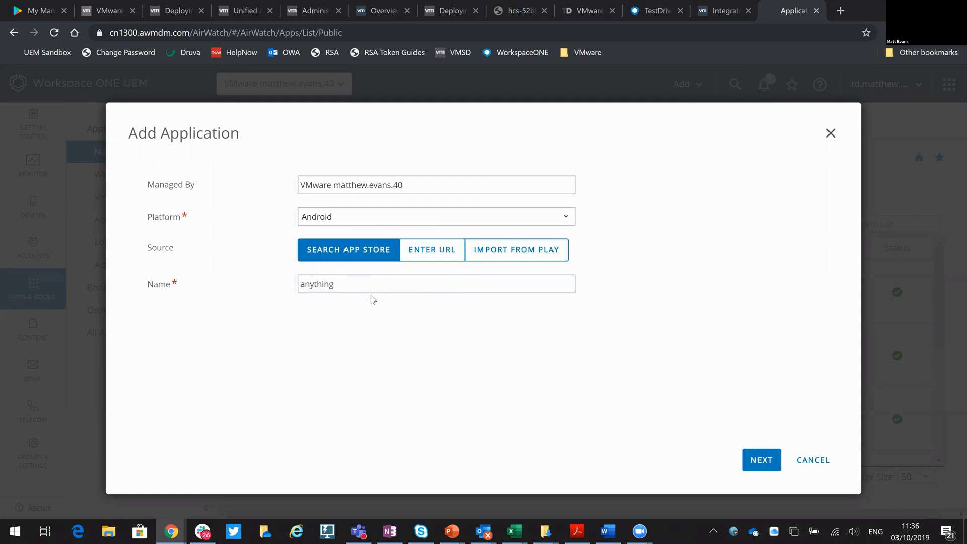
pyautogui.moveTo(762, 460)
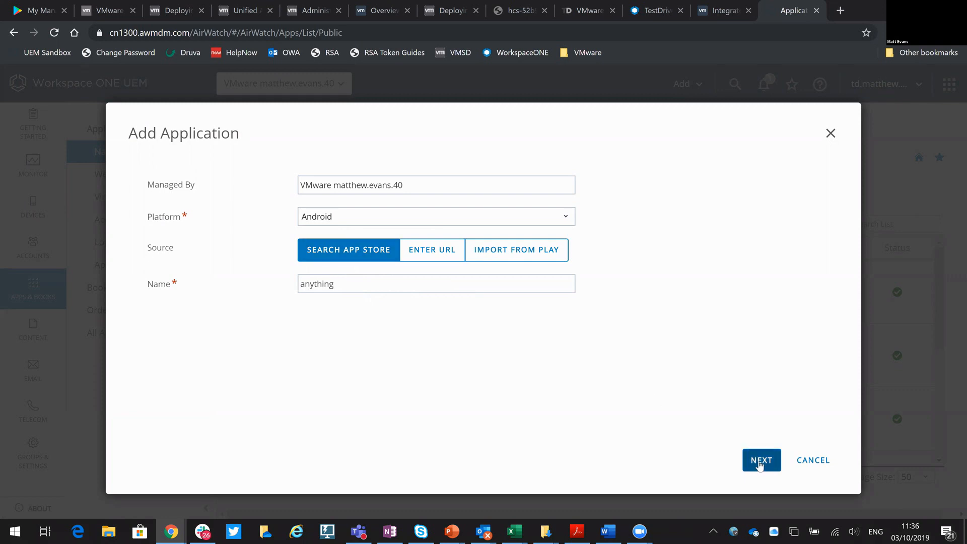
pyautogui.click(761, 461)
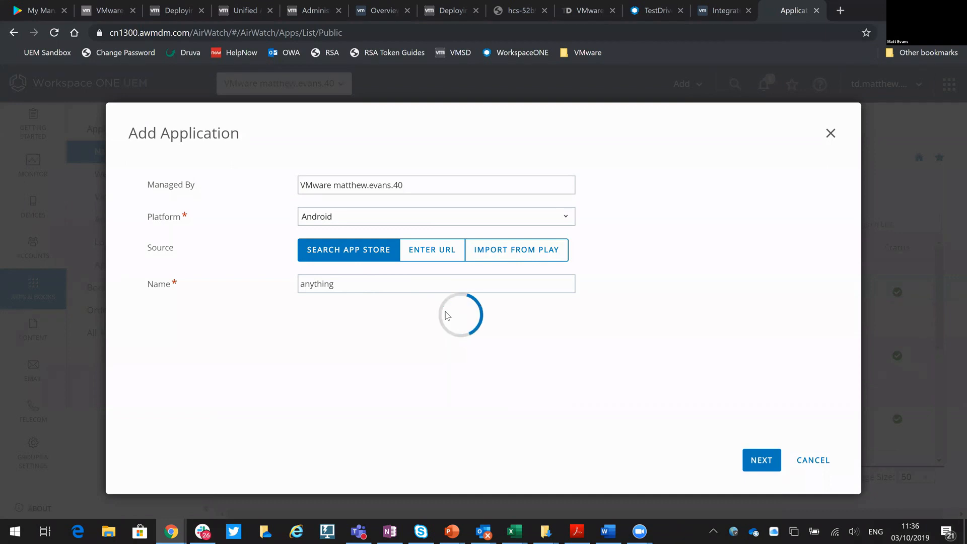
pyautogui.click(761, 459)
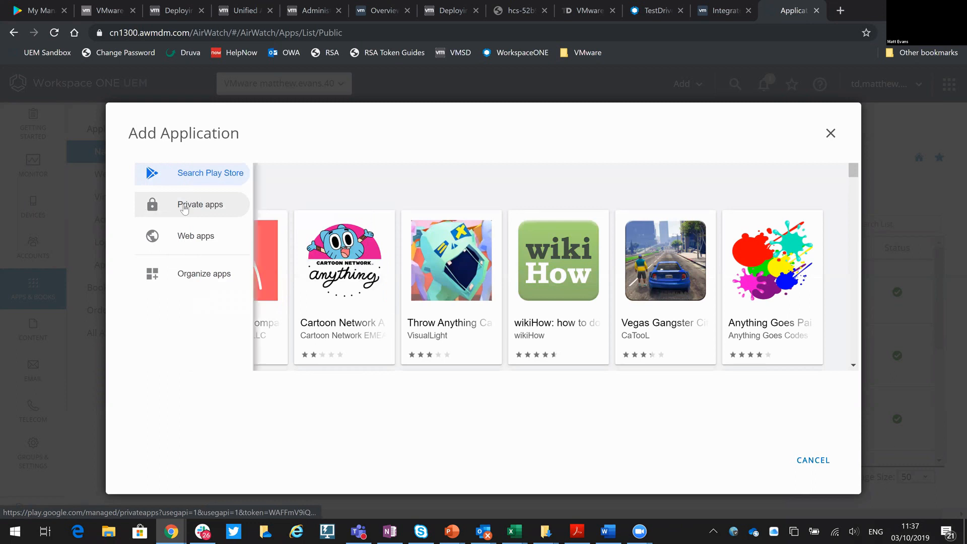
# Start a new private app in managed Google Play and title it 'Demo-App'.
pyautogui.click(199, 204)
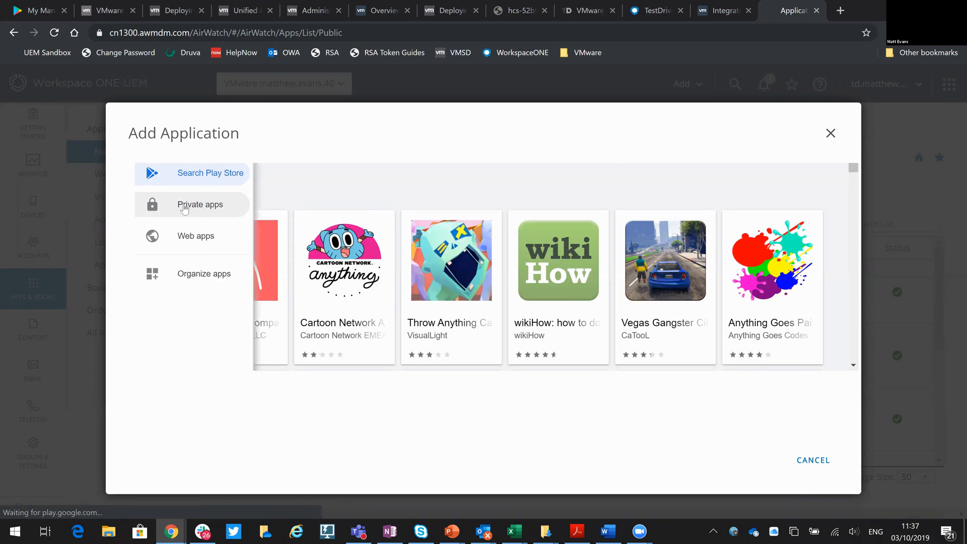
pyautogui.click(199, 204)
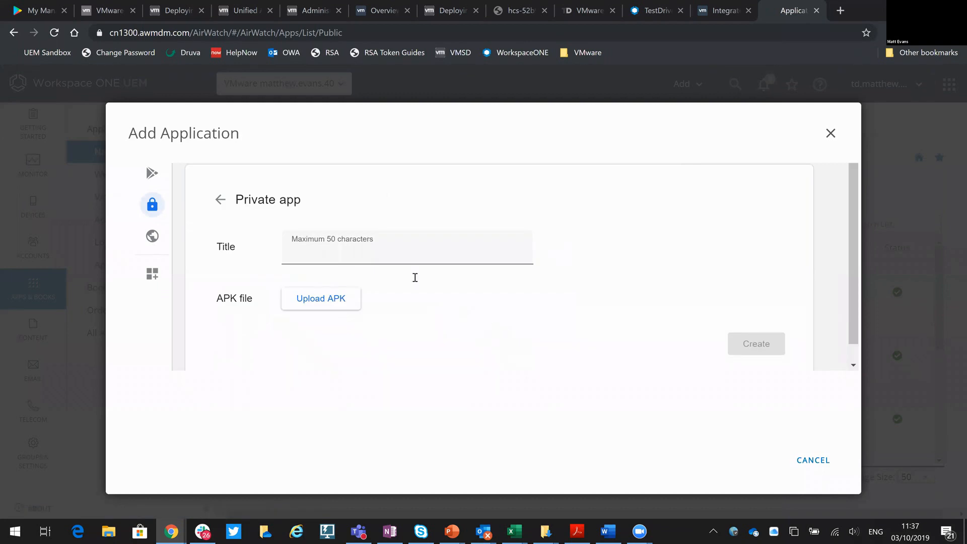
pyautogui.moveTo(353, 295)
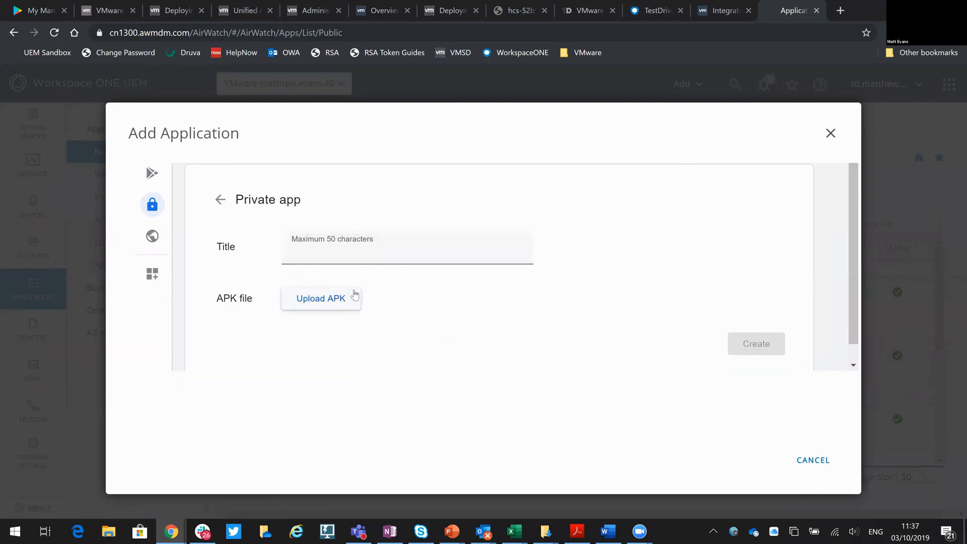
pyautogui.click(407, 245)
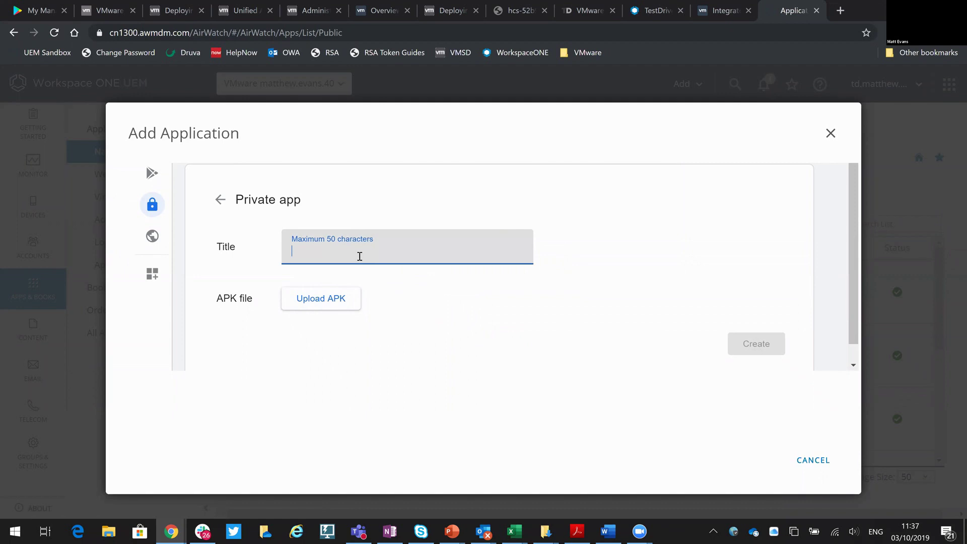
pyautogui.write('Demo A')
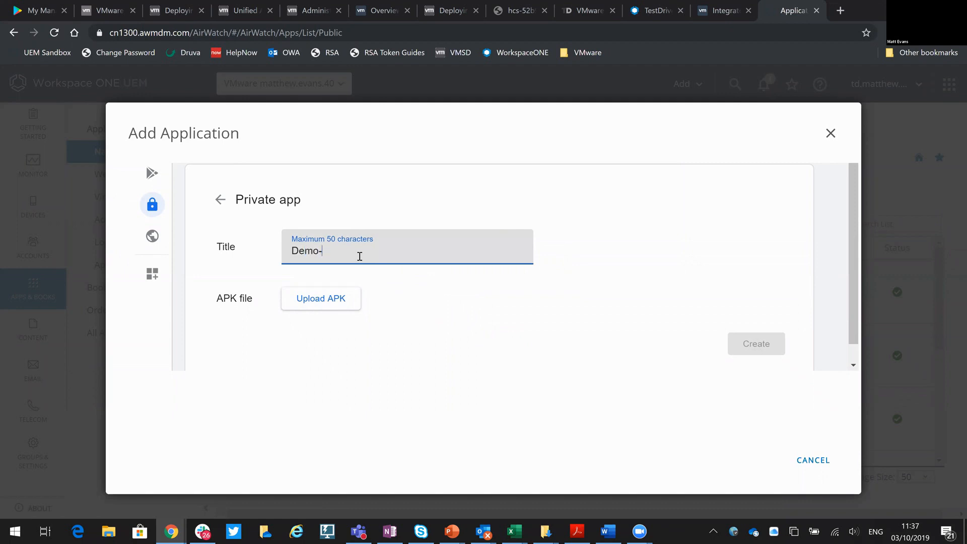
pyautogui.write('App')
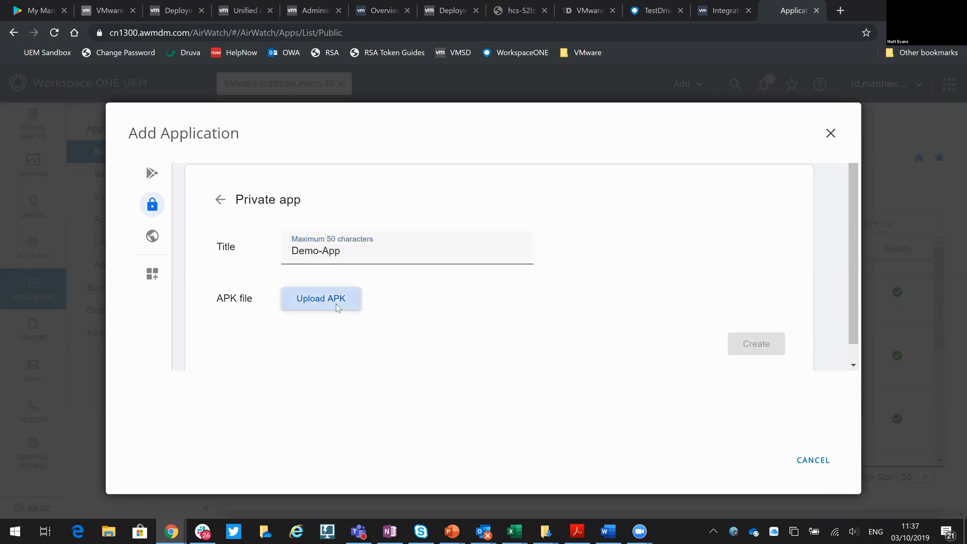
# Choose the APK file app-cuk_live_20191003.apk from C:\ for upload to Demo-App.
pyautogui.click(320, 298)
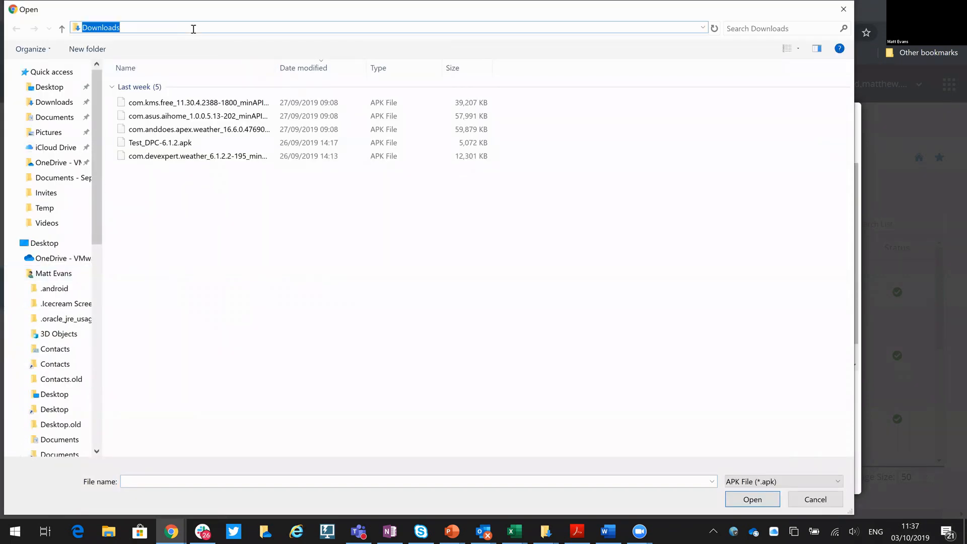
pyautogui.write('C:\\')
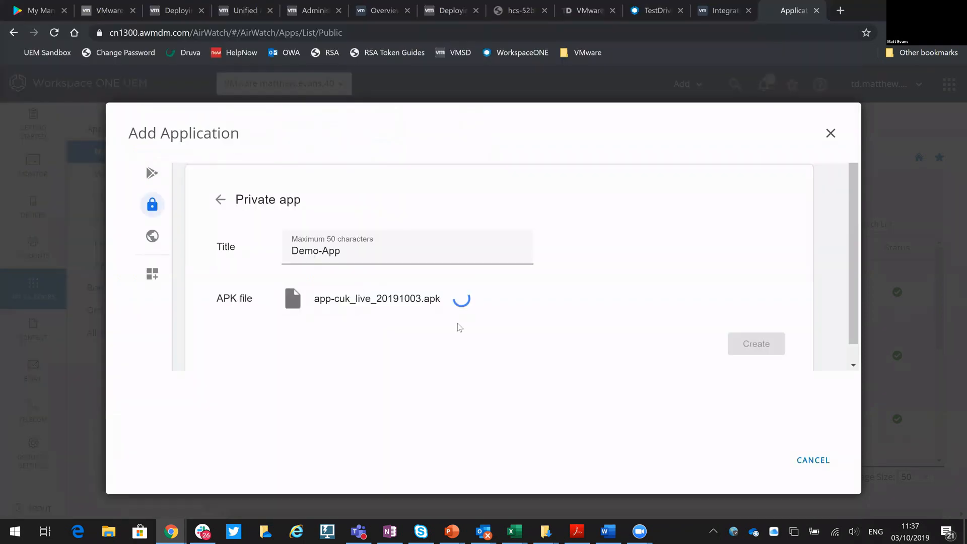
pyautogui.moveTo(472, 316)
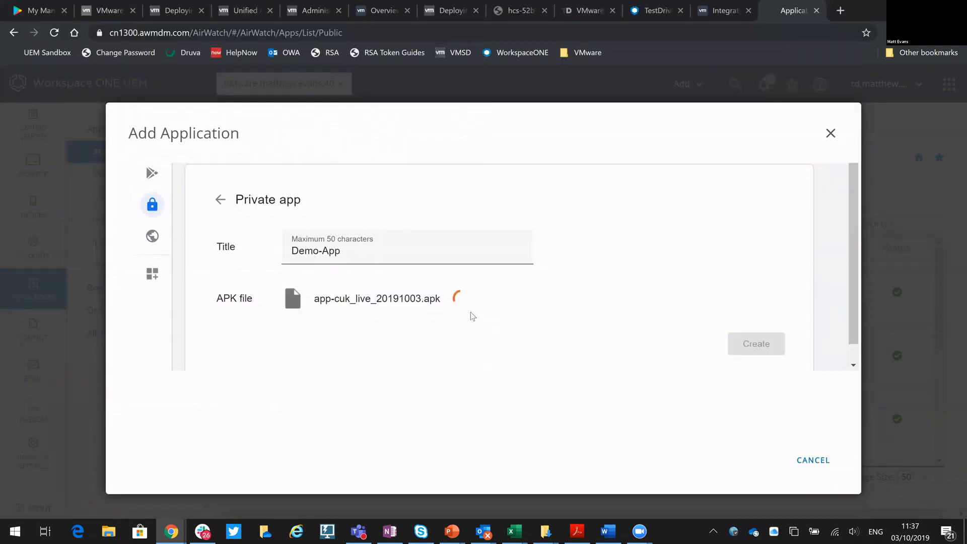
pyautogui.moveTo(472, 316)
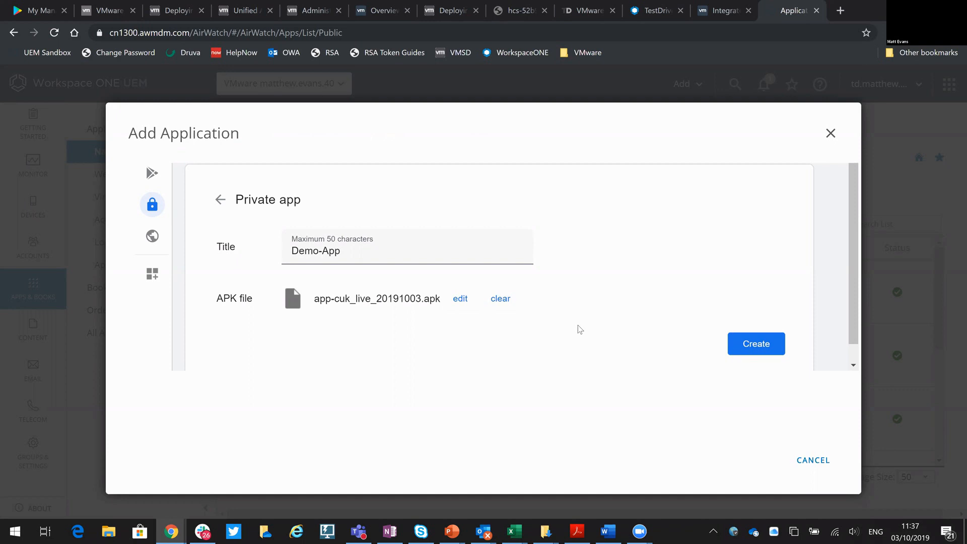
pyautogui.moveTo(551, 319)
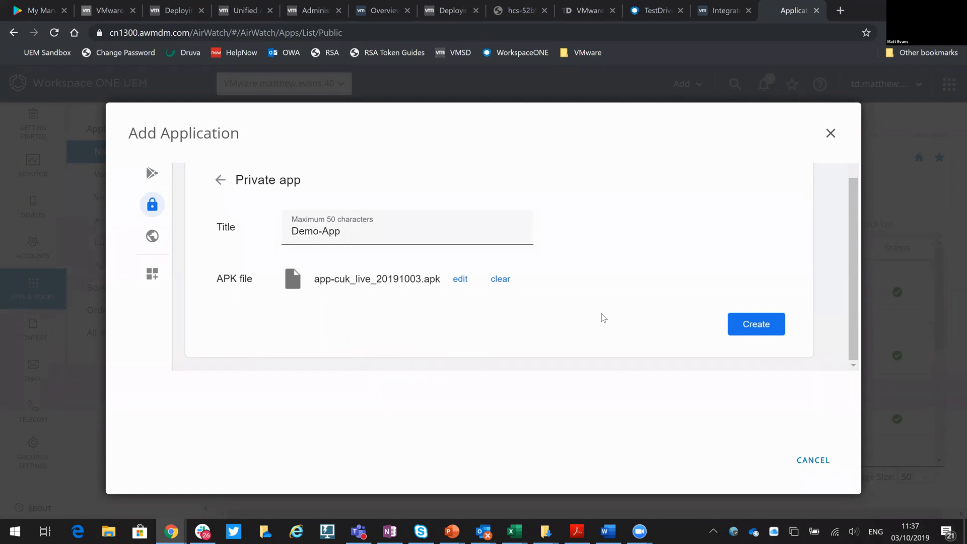
pyautogui.moveTo(756, 324)
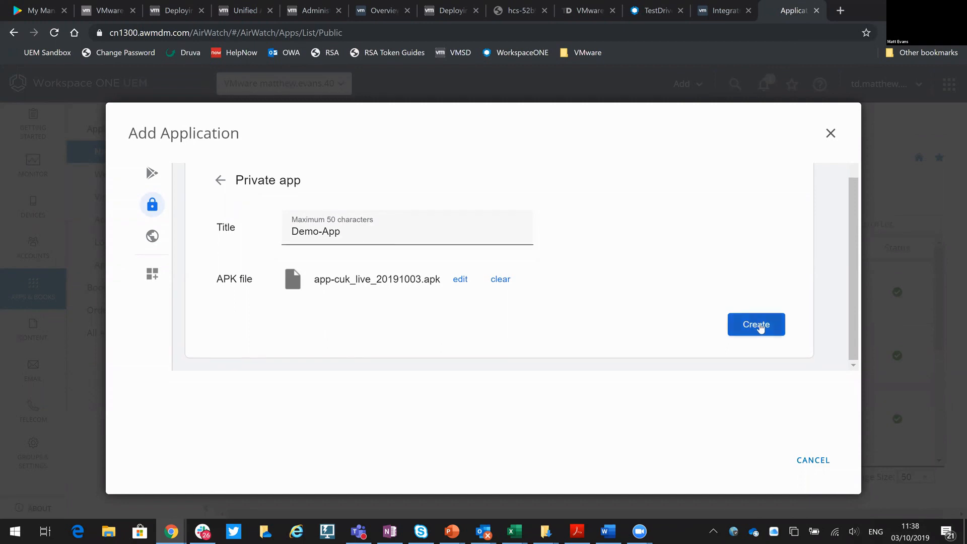
# Create the Demo-App private app so it appears in the private apps list.
pyautogui.click(755, 324)
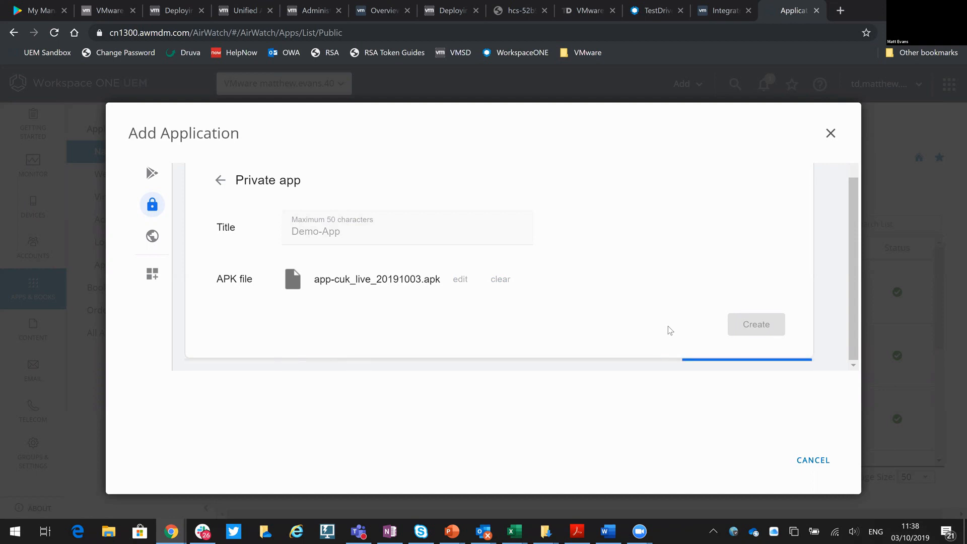
pyautogui.click(756, 324)
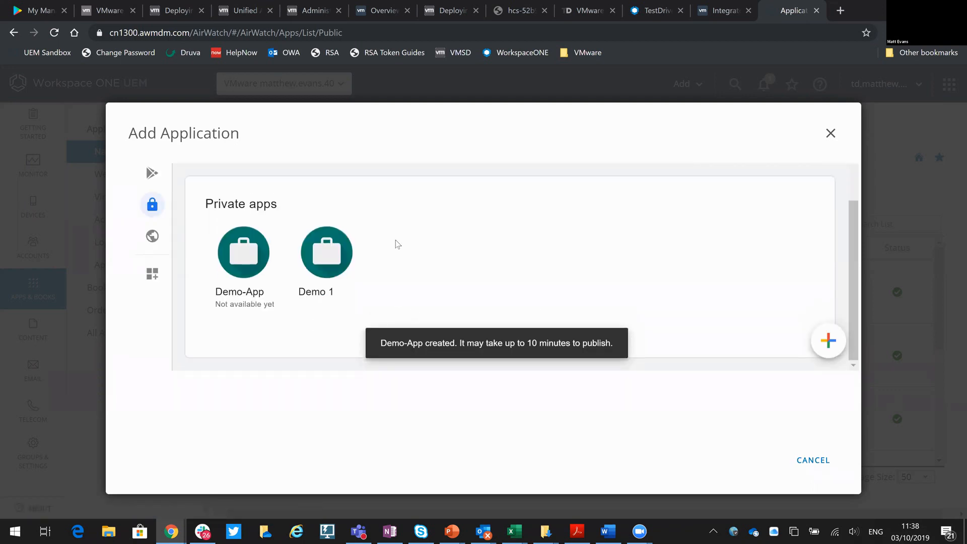
pyautogui.moveTo(240, 317)
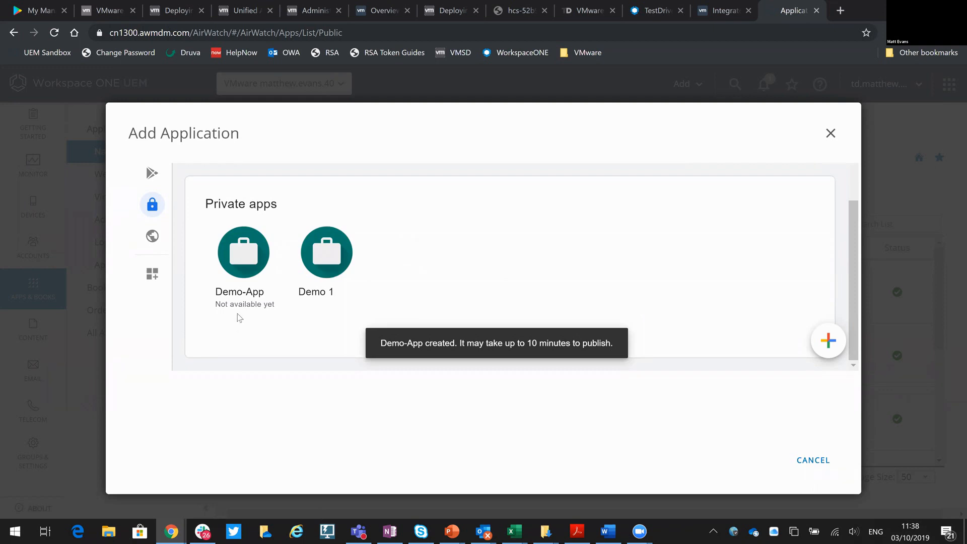
pyautogui.moveTo(18, 10)
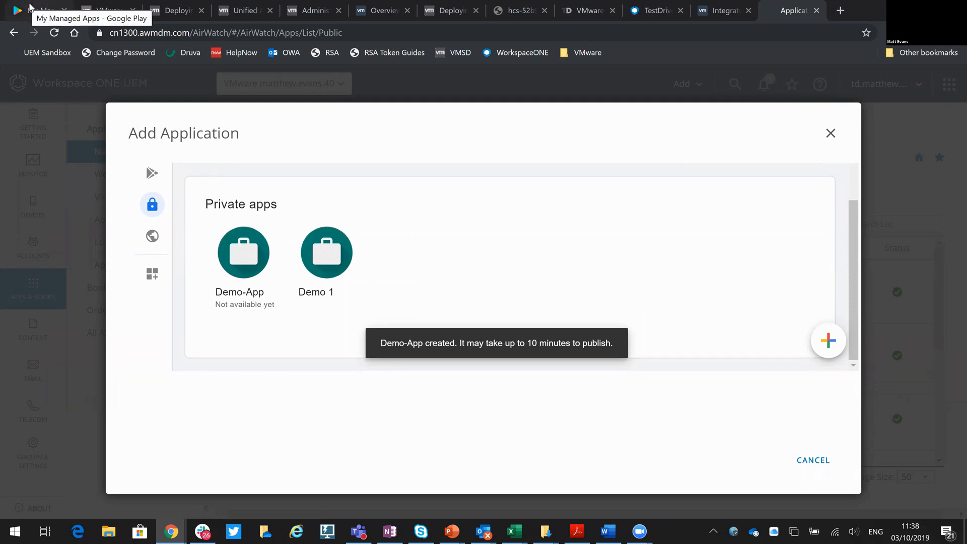
# Verify Demo-App shows as Approved in Google Play's My Managed Apps, then return to UEM.
pyautogui.click(37, 10)
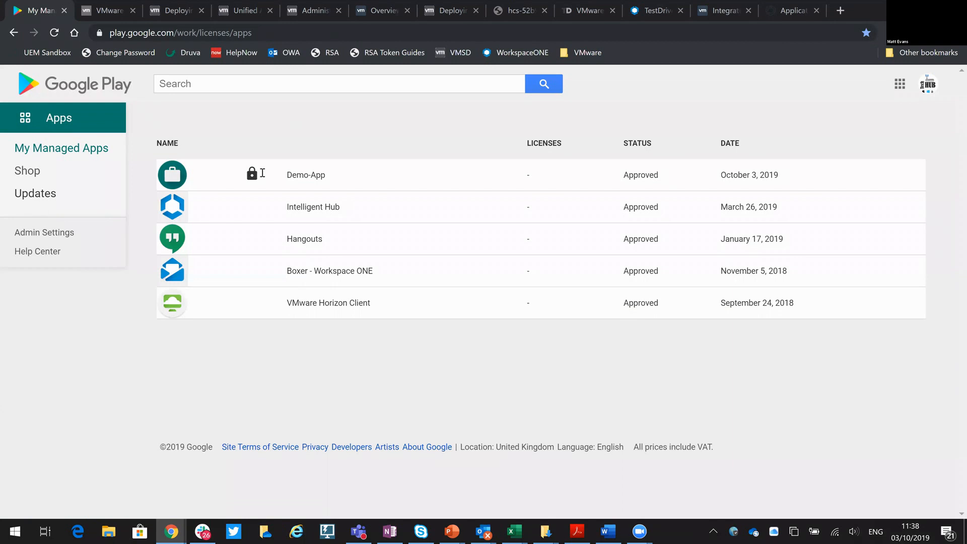
pyautogui.moveTo(236, 177)
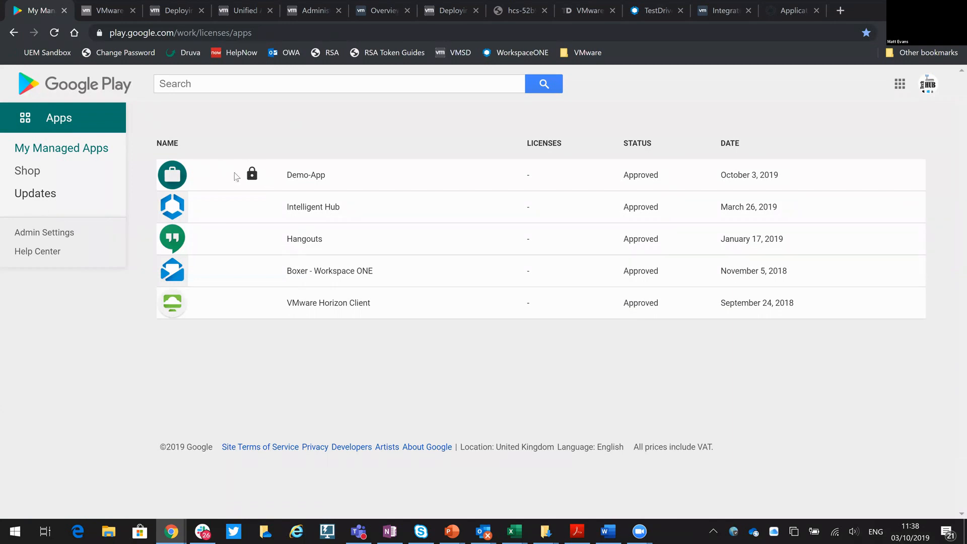
pyautogui.moveTo(183, 130)
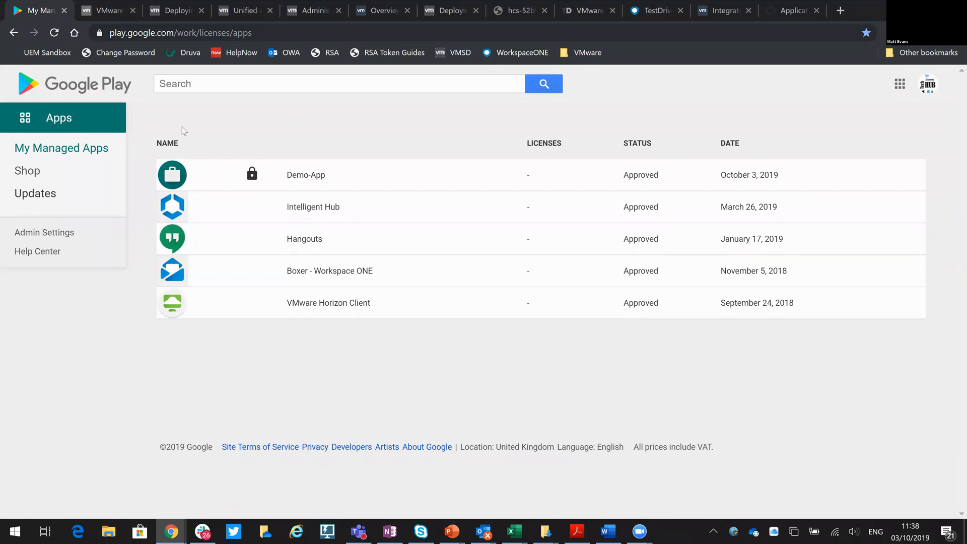
pyautogui.moveTo(789, 10)
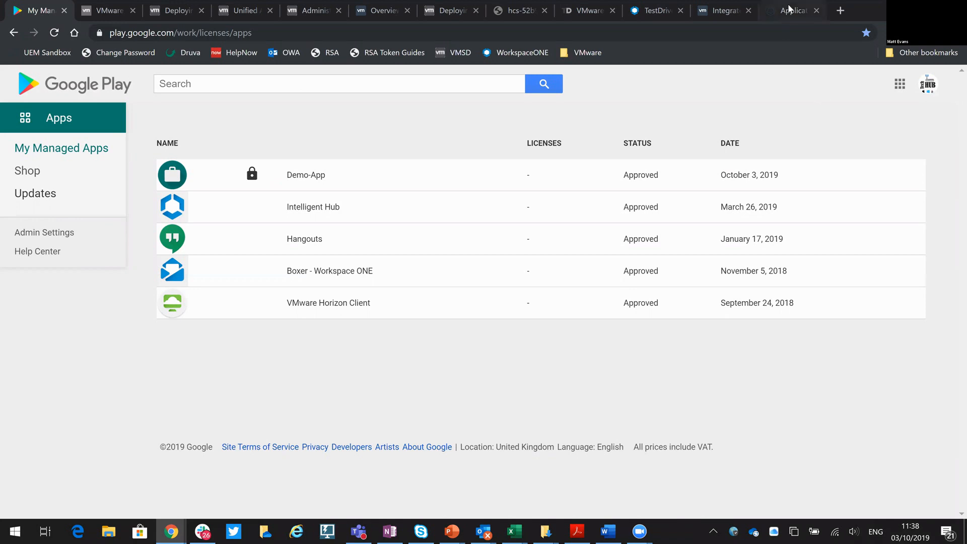
pyautogui.click(793, 10)
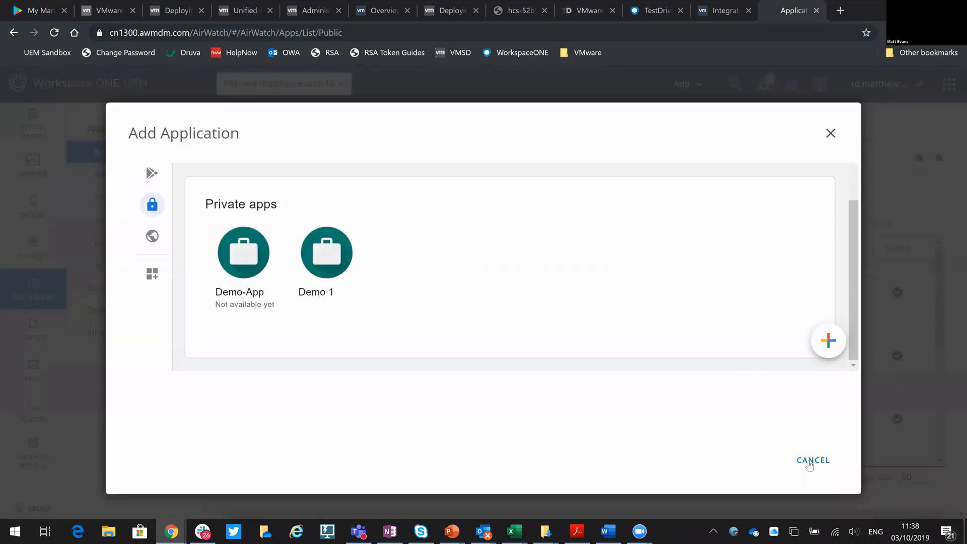
# Cancel the add-application window and discard the unsaved changes.
pyautogui.click(813, 460)
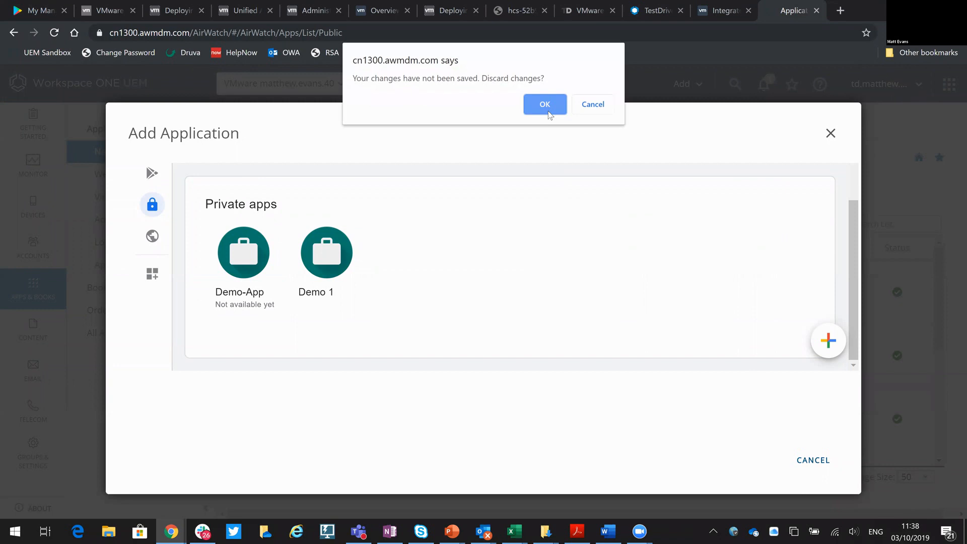
pyautogui.click(544, 104)
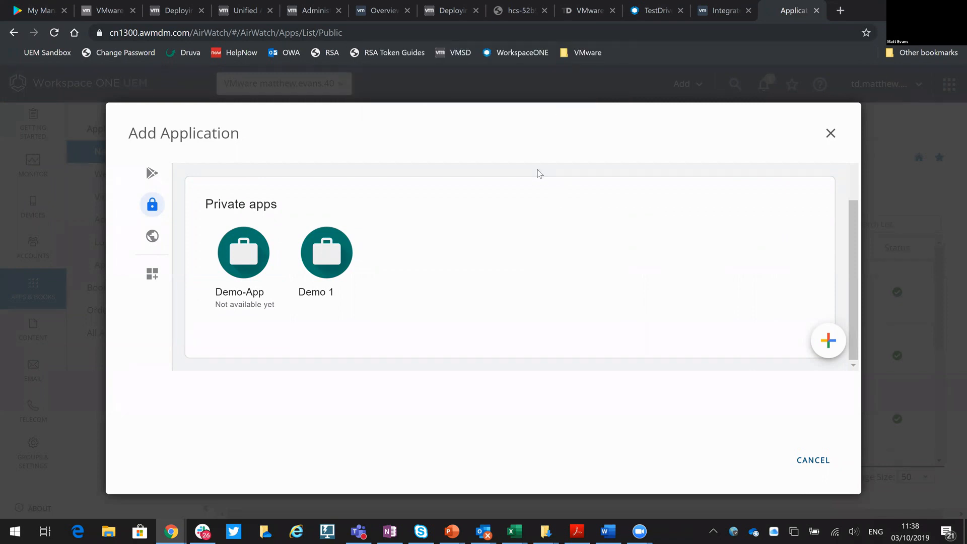
pyautogui.click(829, 133)
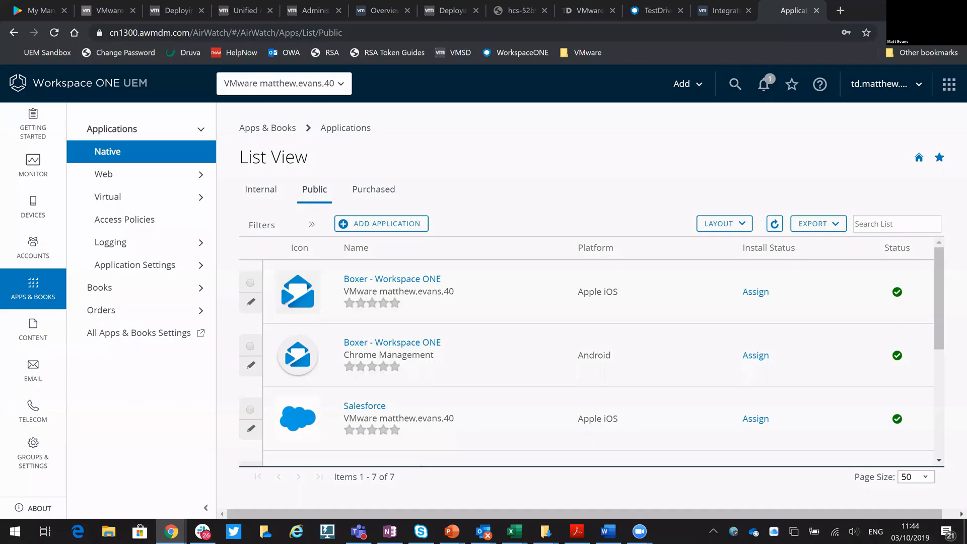
pyautogui.moveTo(552, 169)
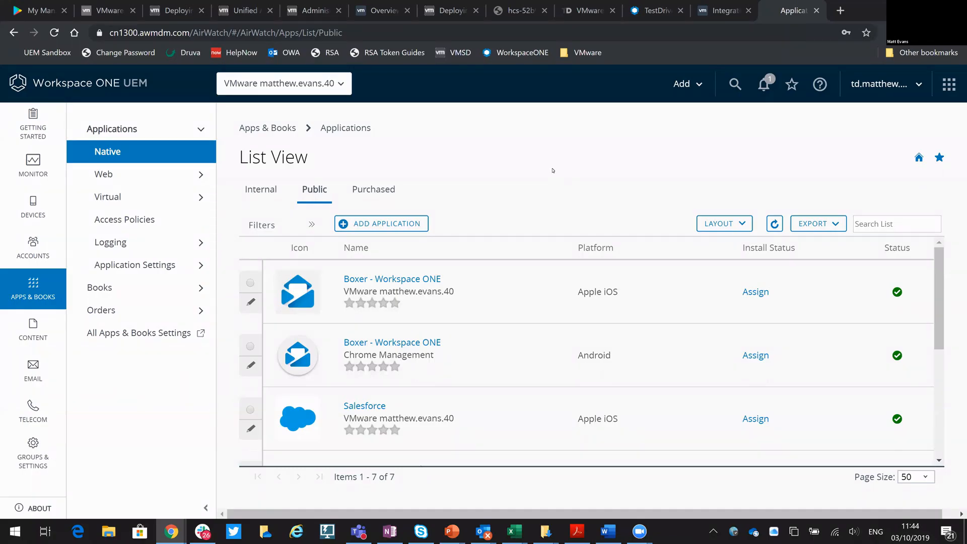
pyautogui.moveTo(380, 224)
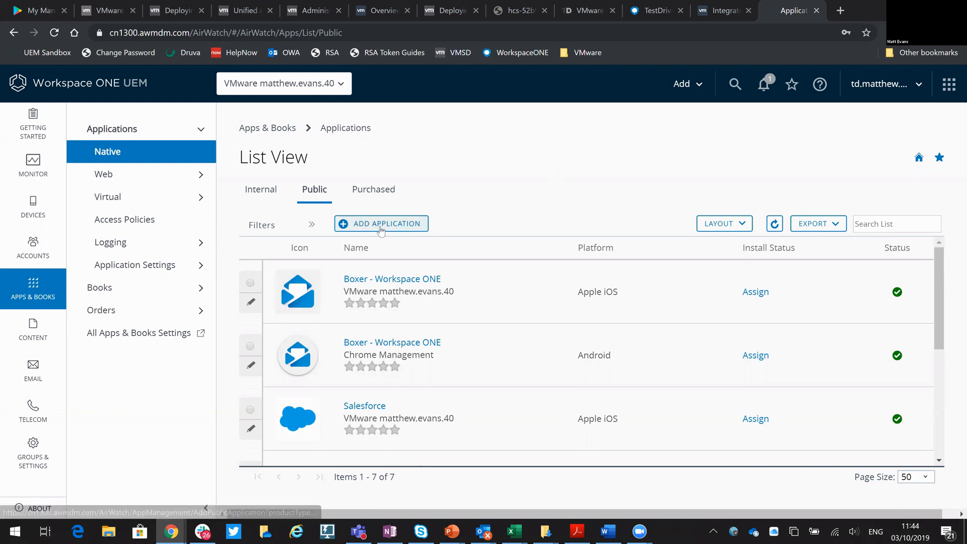
# Start adding a new public Android app named 'anything' and load the managed Play Store search.
pyautogui.click(380, 223)
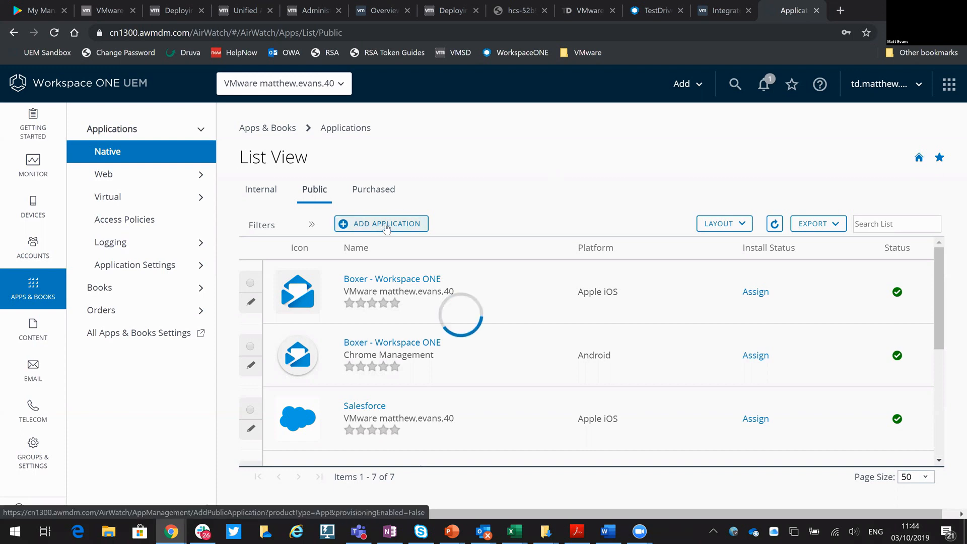
pyautogui.click(380, 224)
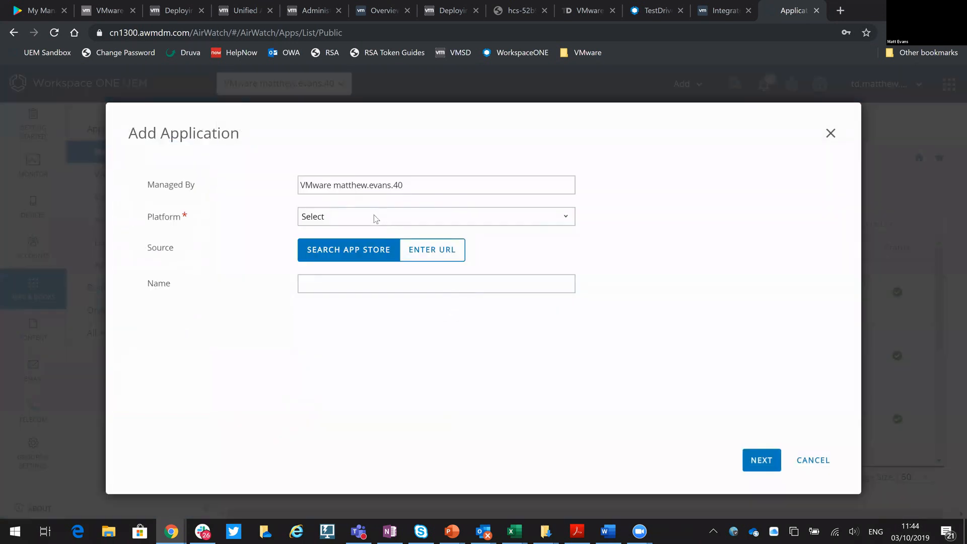
pyautogui.click(435, 216)
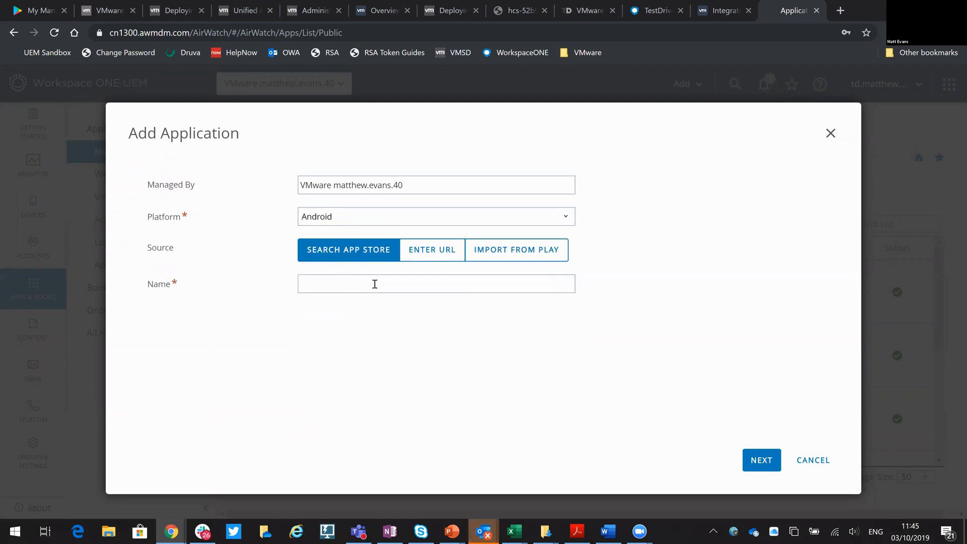
pyautogui.write('anything')
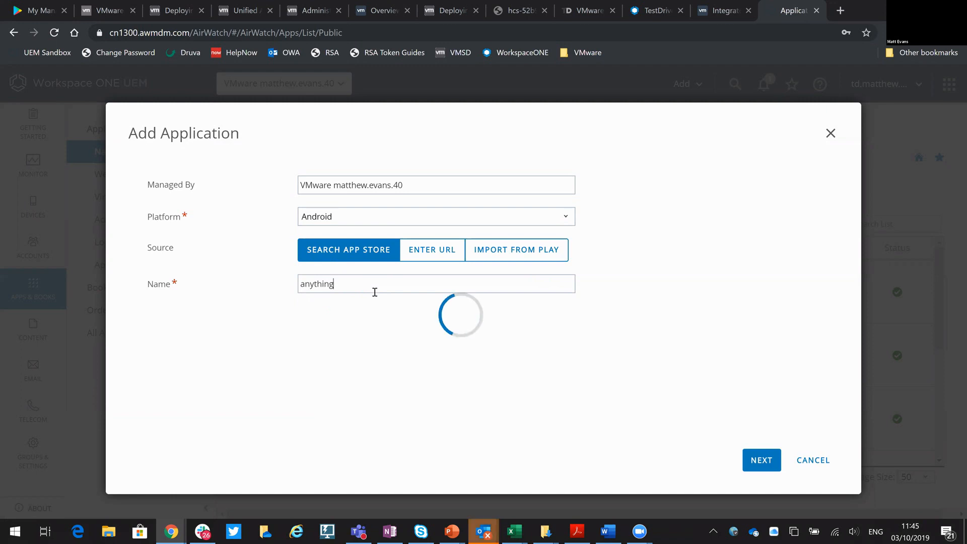
pyautogui.moveTo(372, 324)
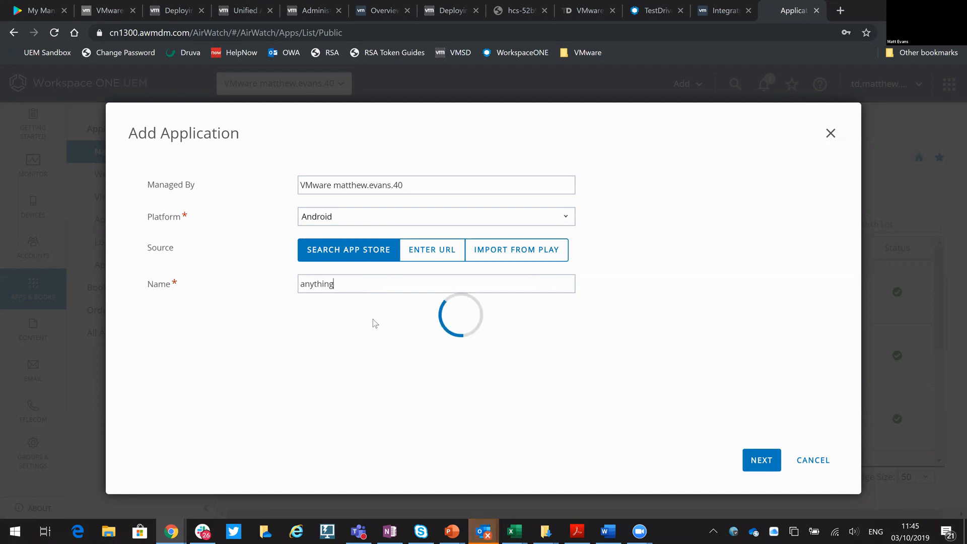
pyautogui.click(761, 460)
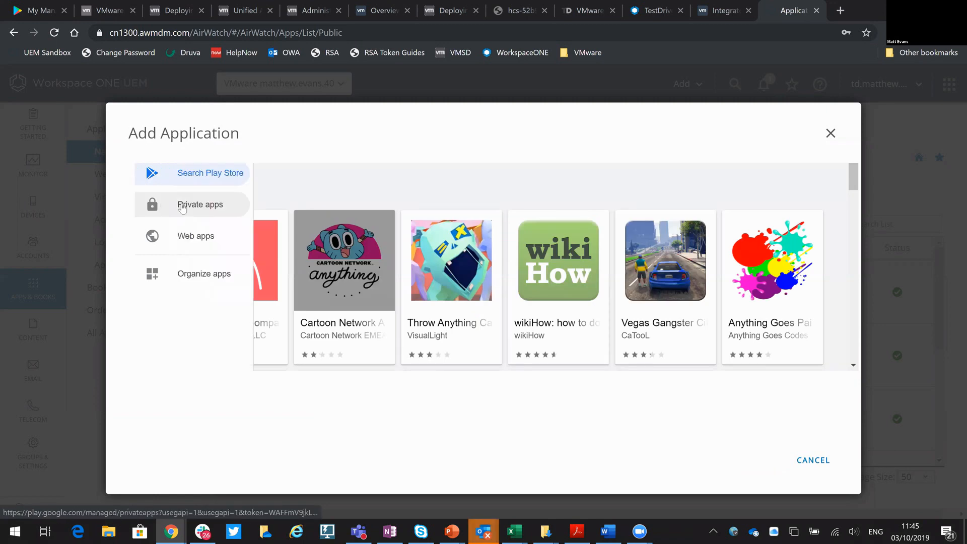
# Select the private app Demo-App from the managed Play catalogue to import it.
pyautogui.click(199, 204)
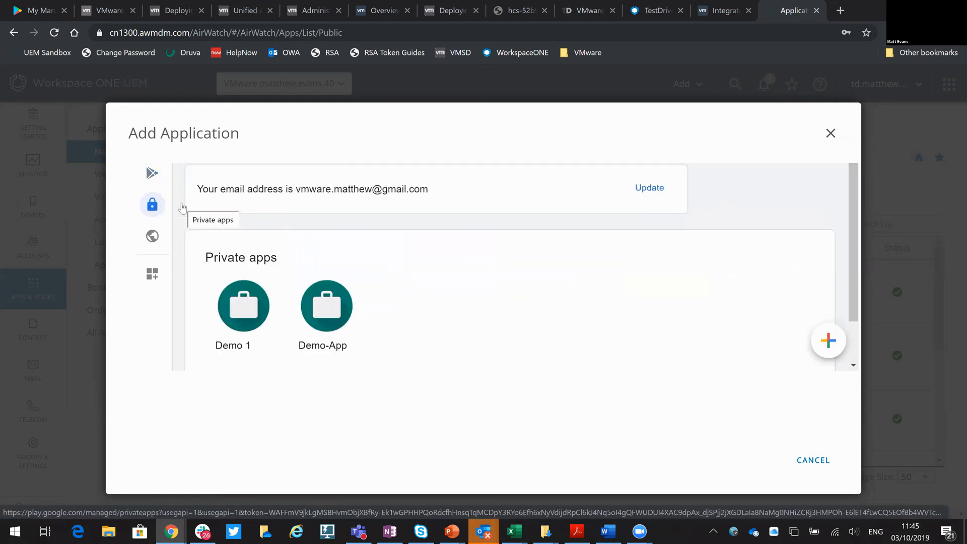
pyautogui.click(325, 306)
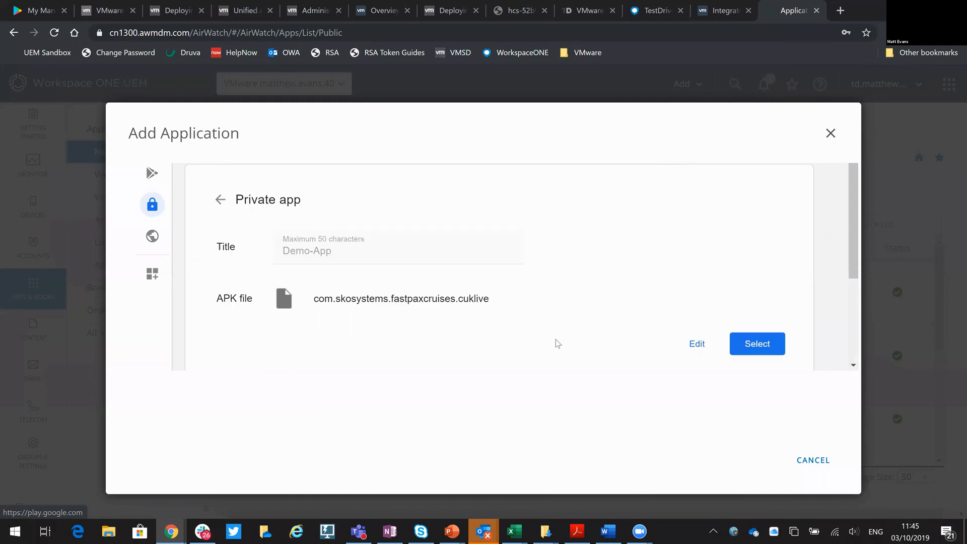
pyautogui.click(756, 343)
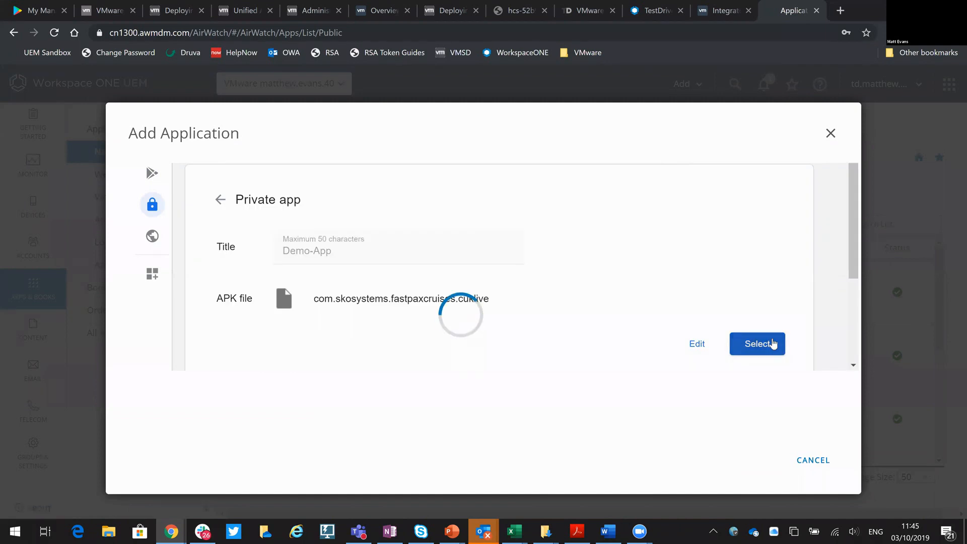
pyautogui.click(756, 343)
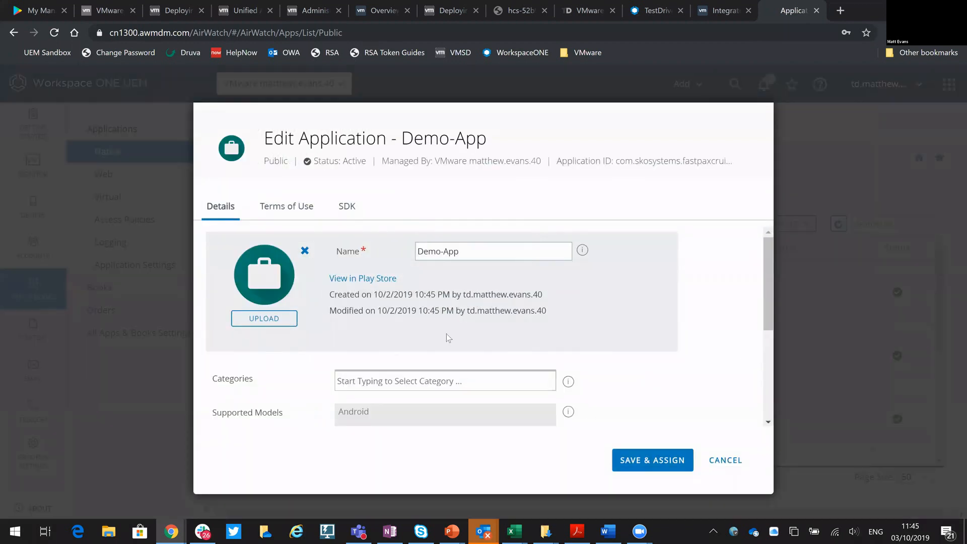
# Review Demo-App's details, Save & Assign, and start a new assignment.
pyautogui.scroll(-3)
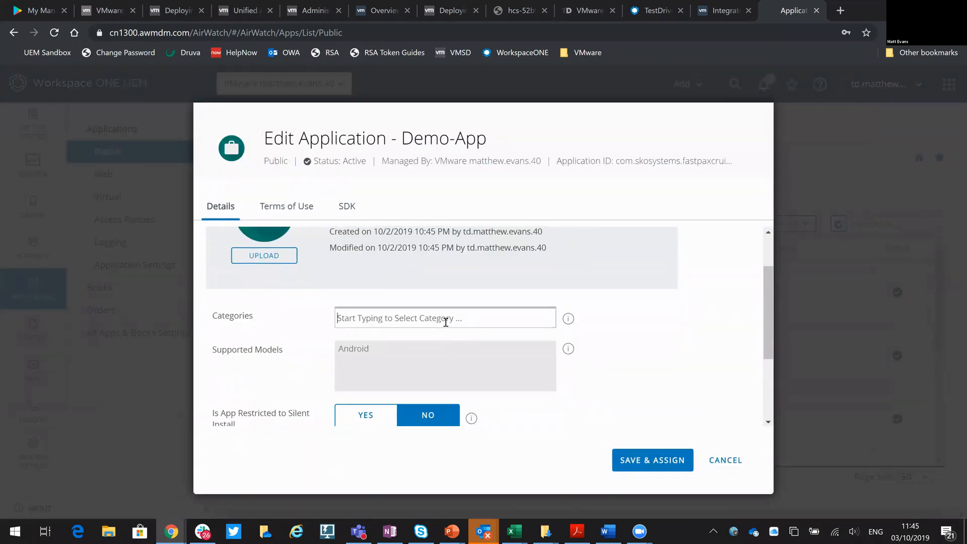
pyautogui.click(444, 317)
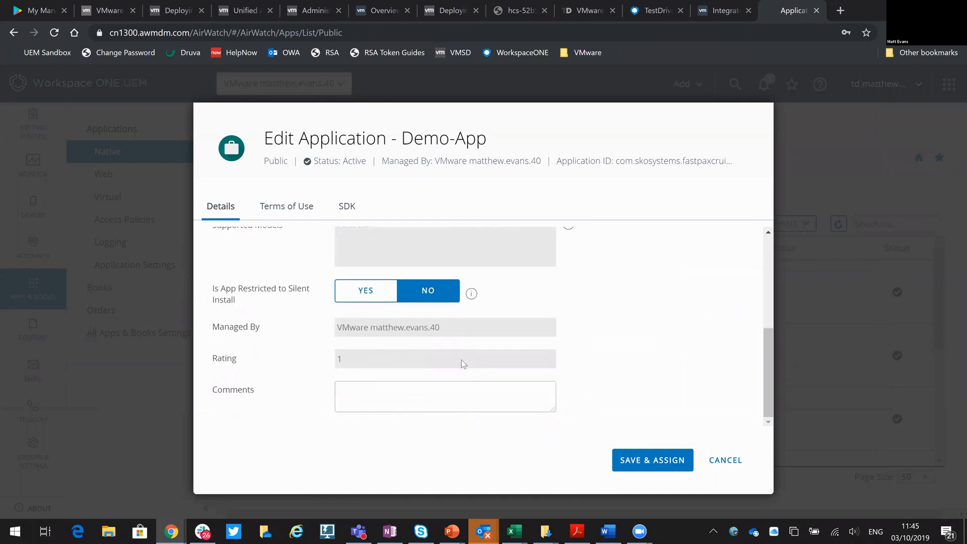
pyautogui.moveTo(590, 441)
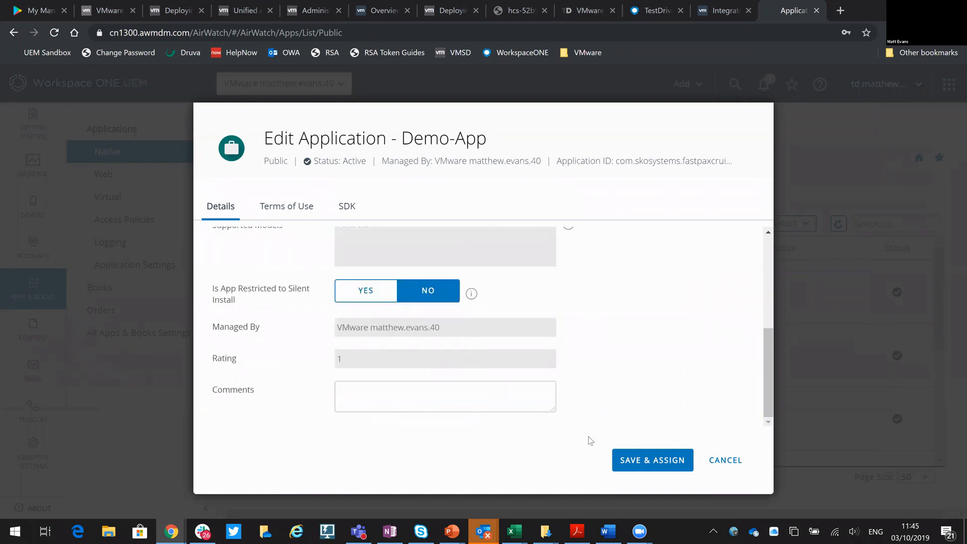
pyautogui.click(651, 460)
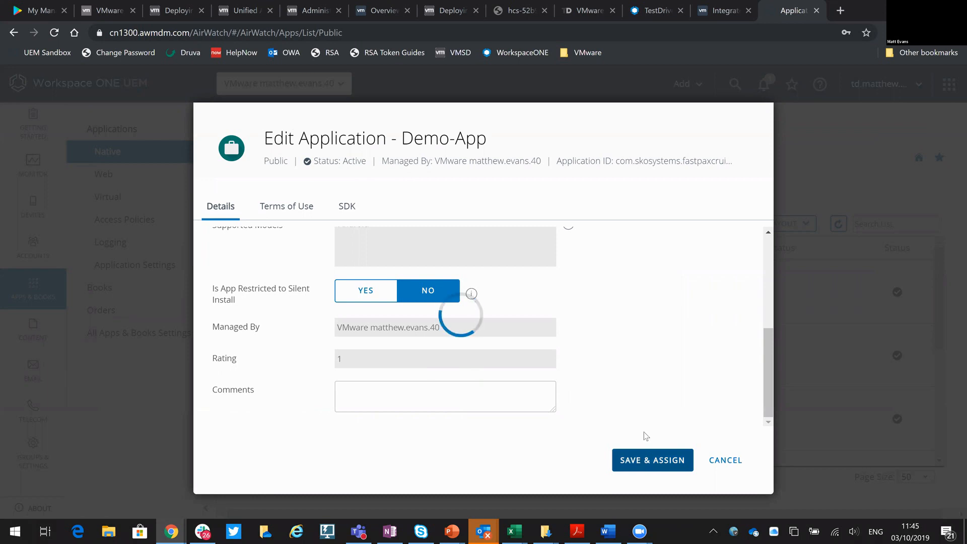
pyautogui.moveTo(649, 394)
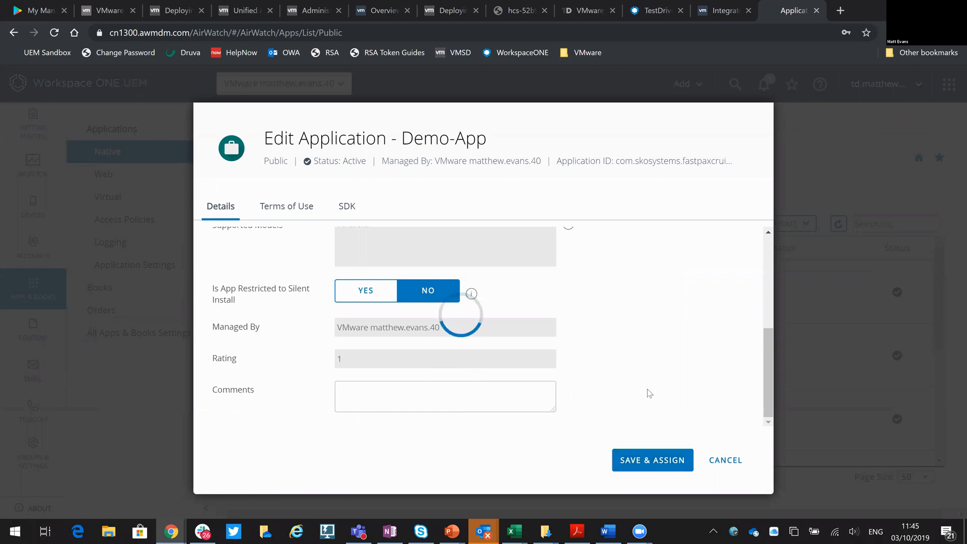
pyautogui.click(652, 460)
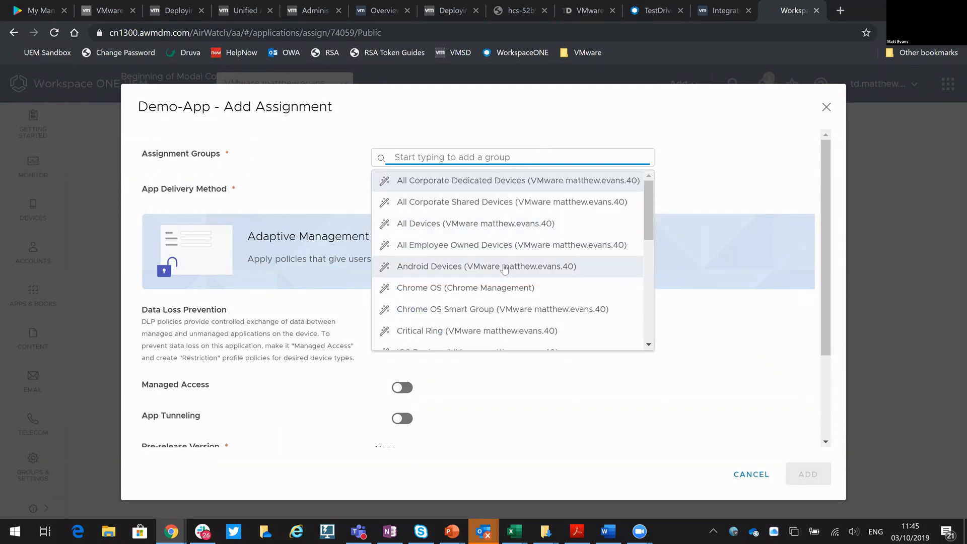
# Assign Demo-App to the Android Devices group with On Demand delivery and add the assignment.
pyautogui.click(485, 266)
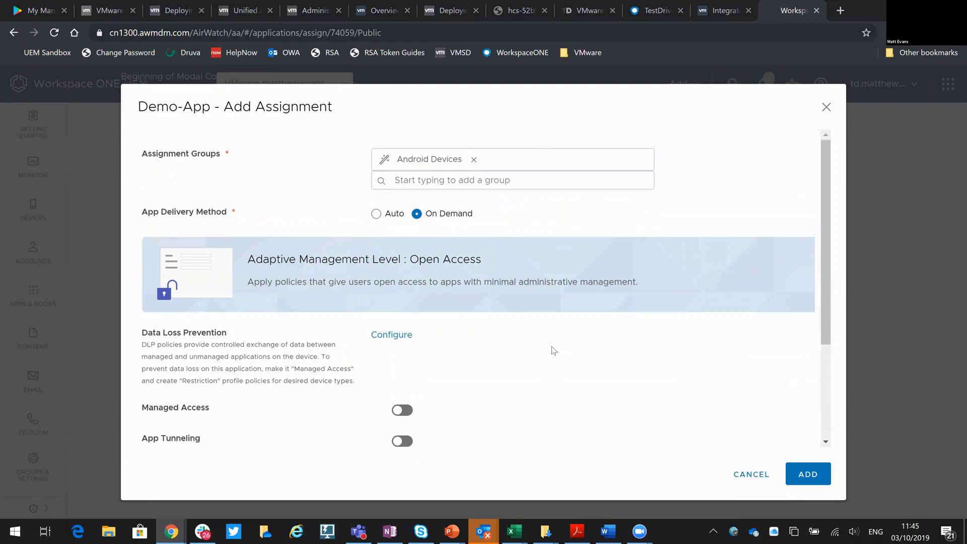
pyautogui.scroll(-3)
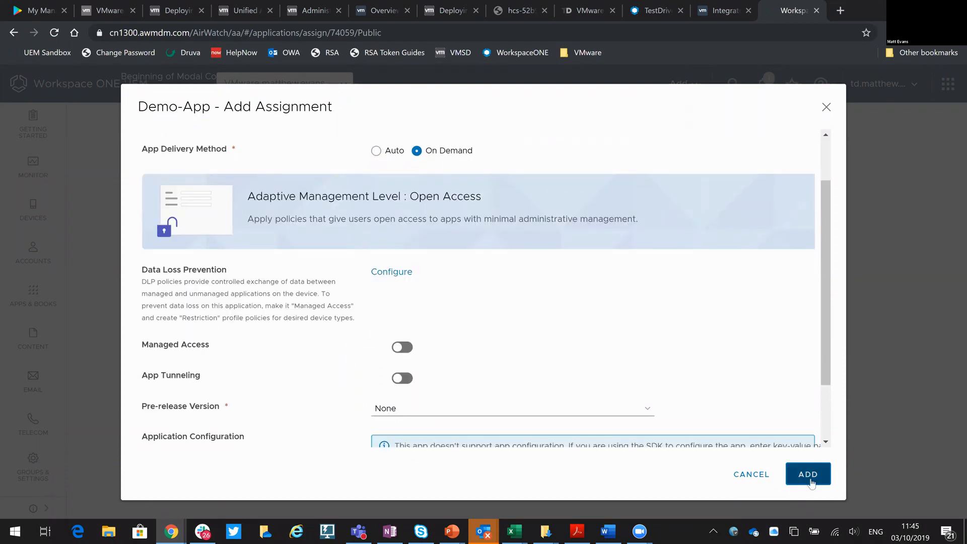
pyautogui.click(808, 474)
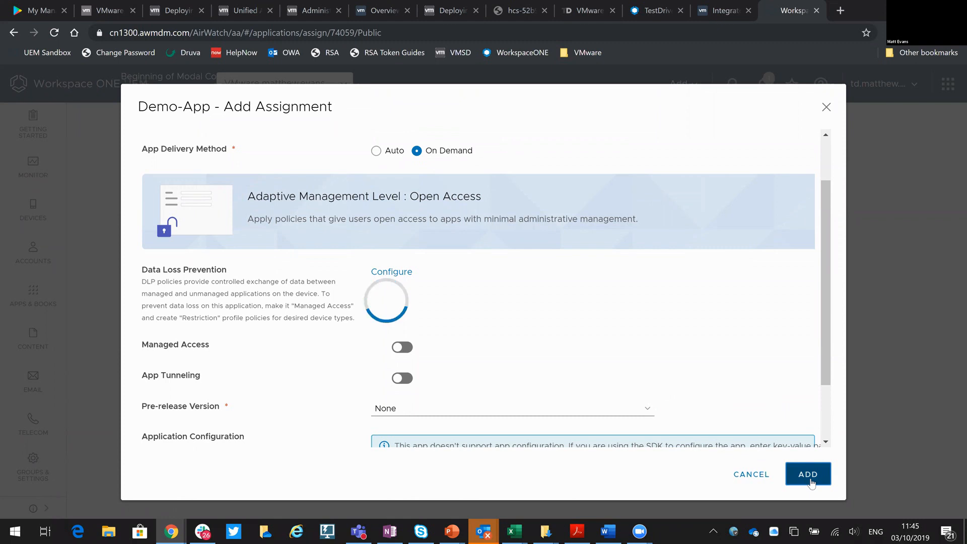
pyautogui.click(807, 475)
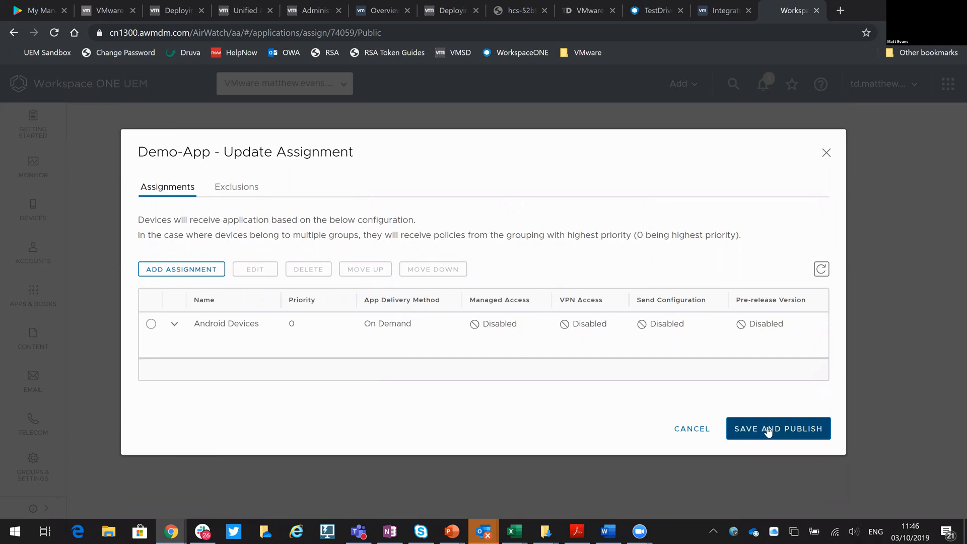
# Save and publish the Demo-App assignment, confirming the two previewed Android devices.
pyautogui.click(778, 428)
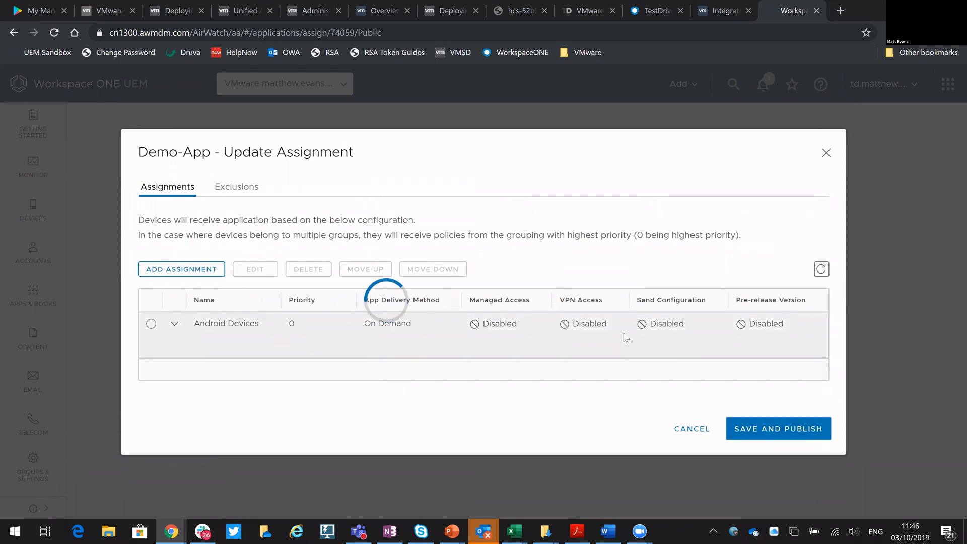
pyautogui.click(778, 428)
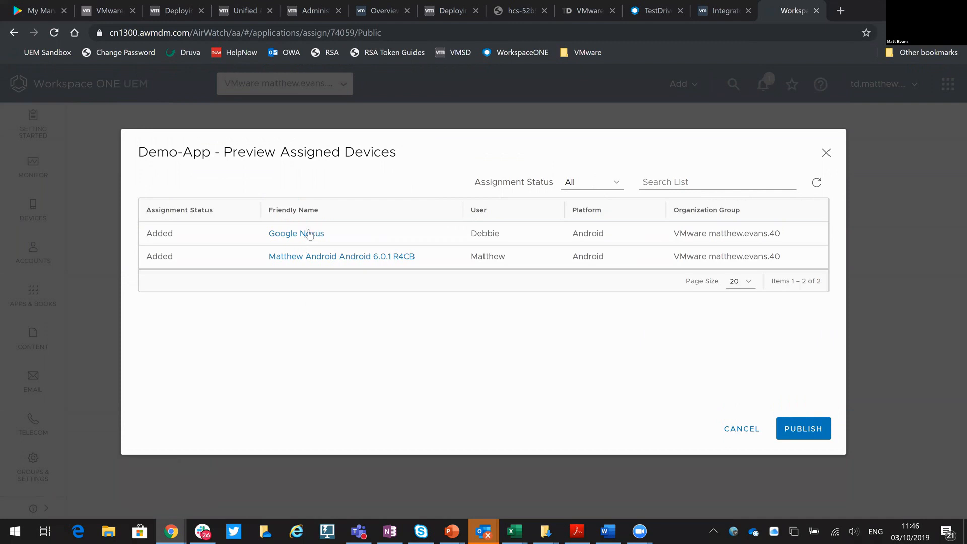
pyautogui.moveTo(731, 424)
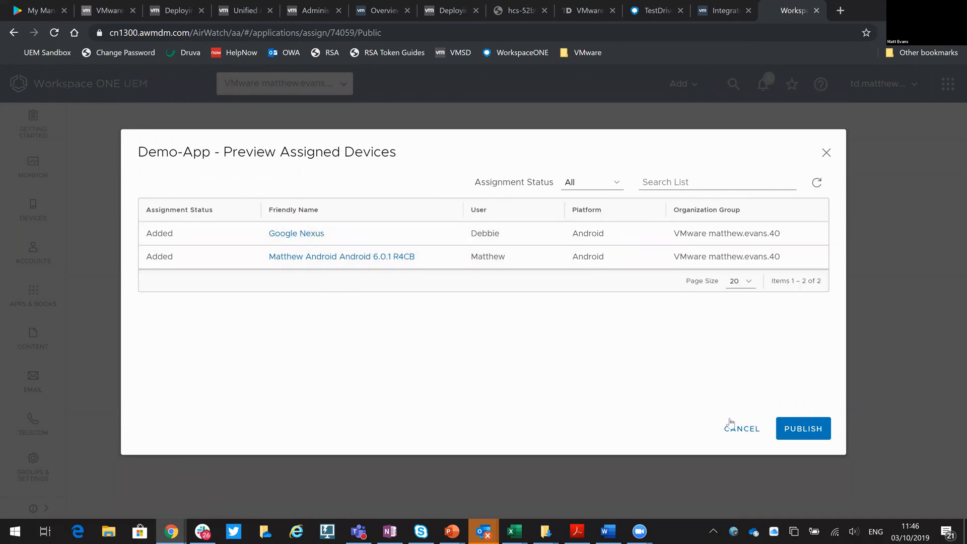
pyautogui.click(803, 428)
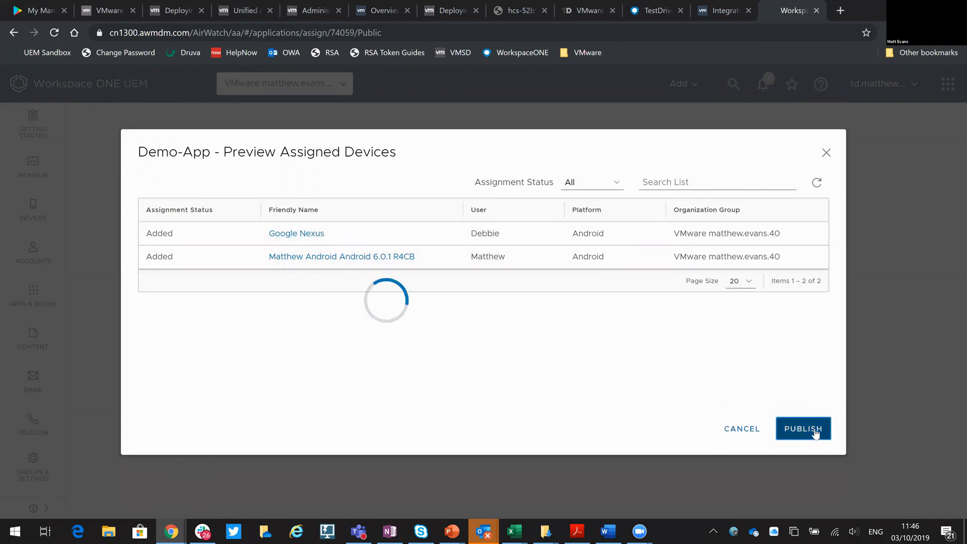
pyautogui.click(803, 429)
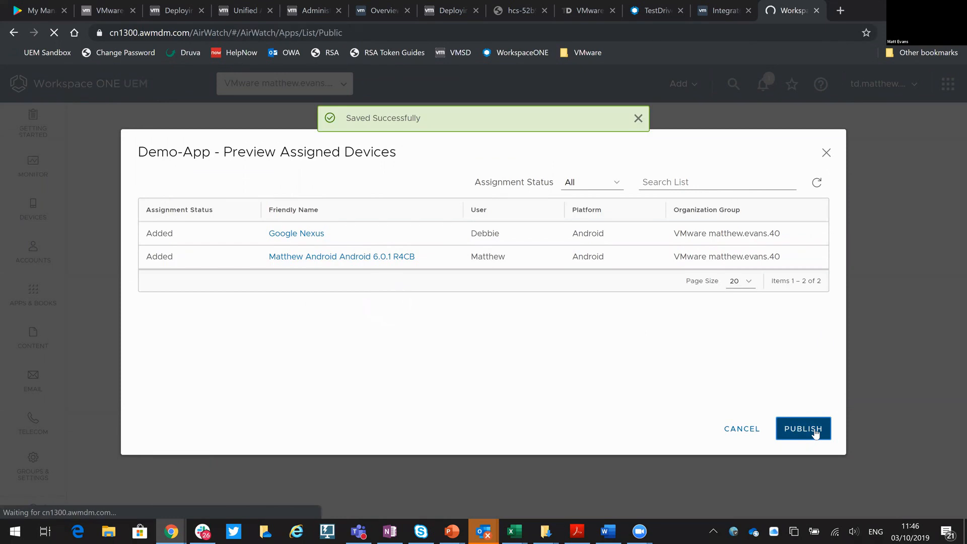
pyautogui.click(803, 429)
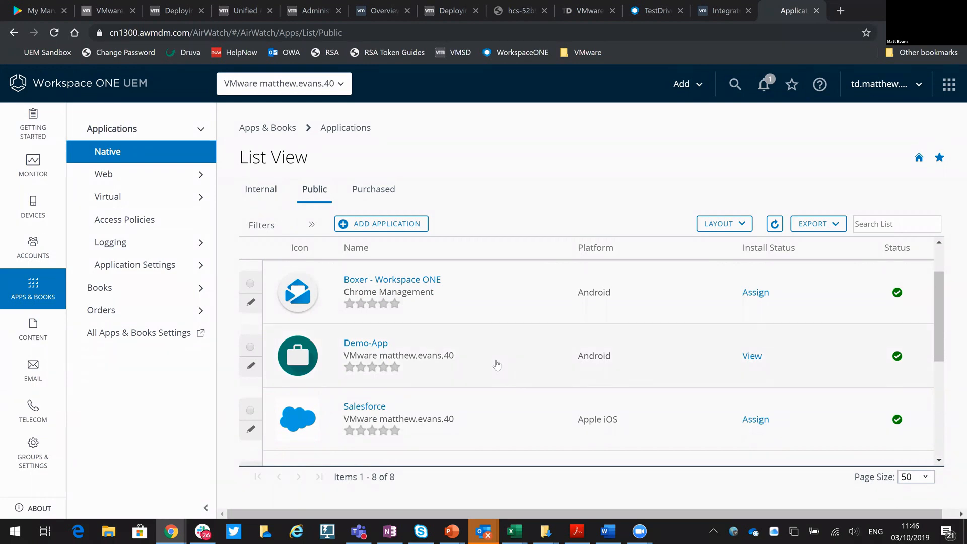
pyautogui.moveTo(539, 351)
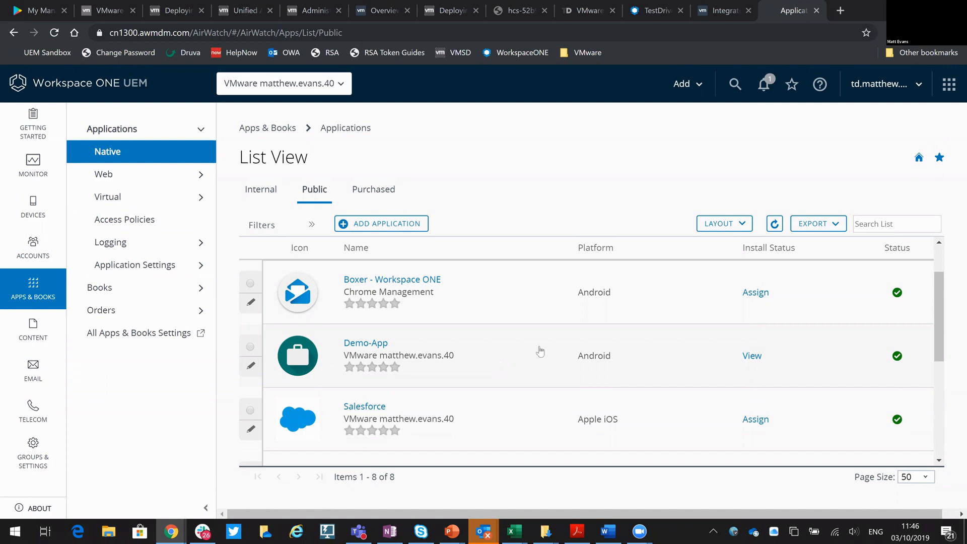